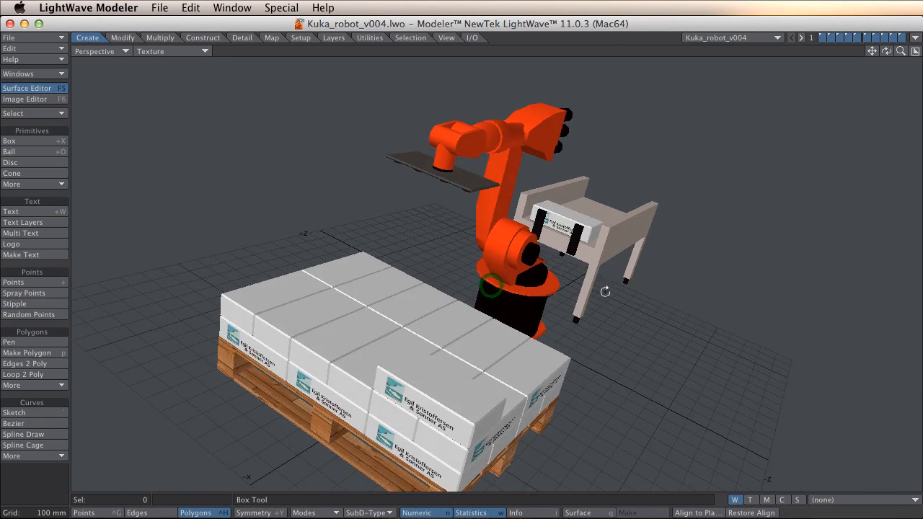
# Step: Show the Robot1 layer alone, then the MatBandKasser layer with the small box
pyautogui.moveTo(606, 291); pyautogui.dragTo(582, 277)
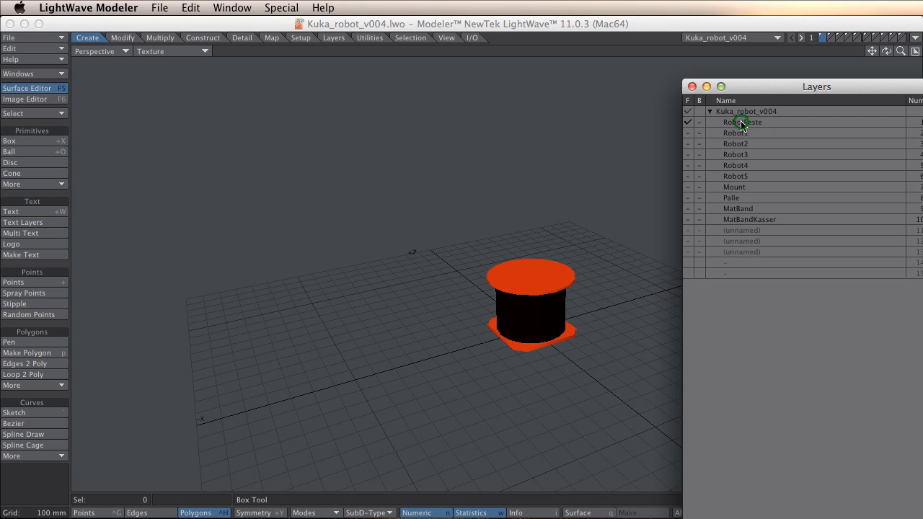
pyautogui.click(736, 132)
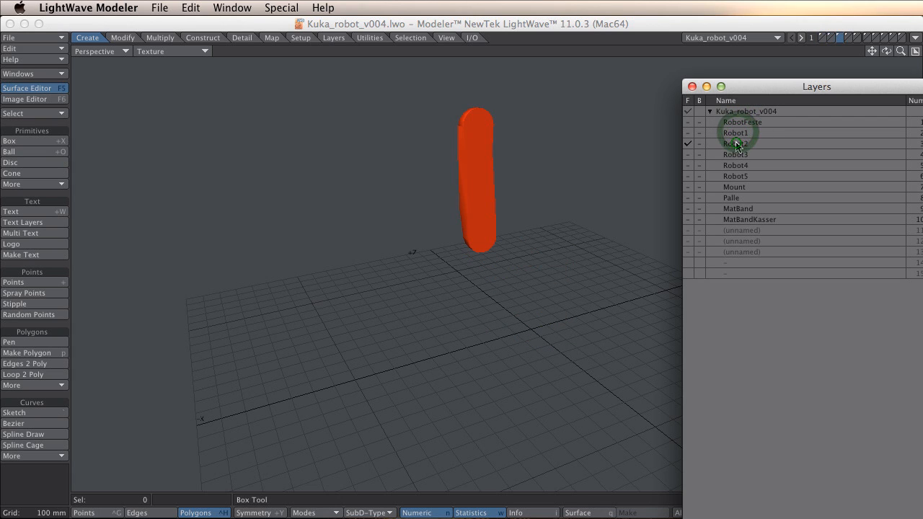
pyautogui.click(735, 187)
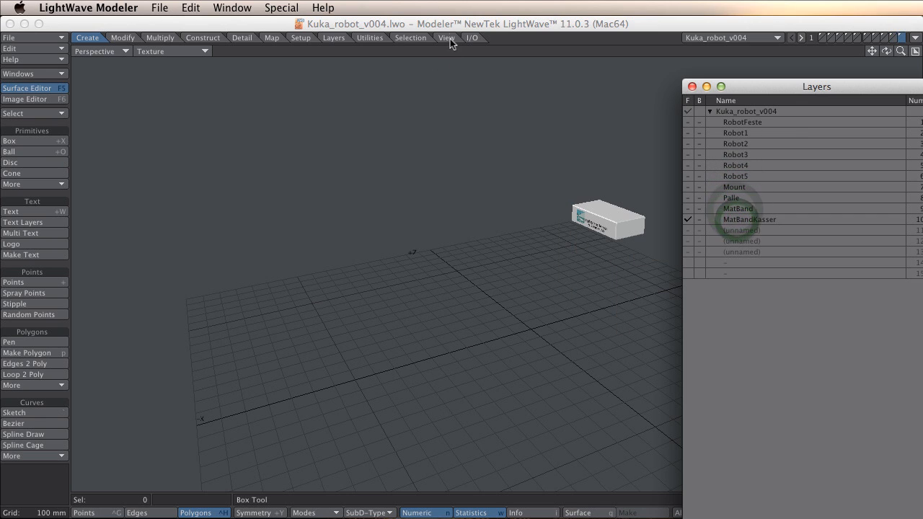
# Step: With the View tools up, step through the arm segments, Mount plate and pallet layers checking pivots
pyautogui.click(446, 37)
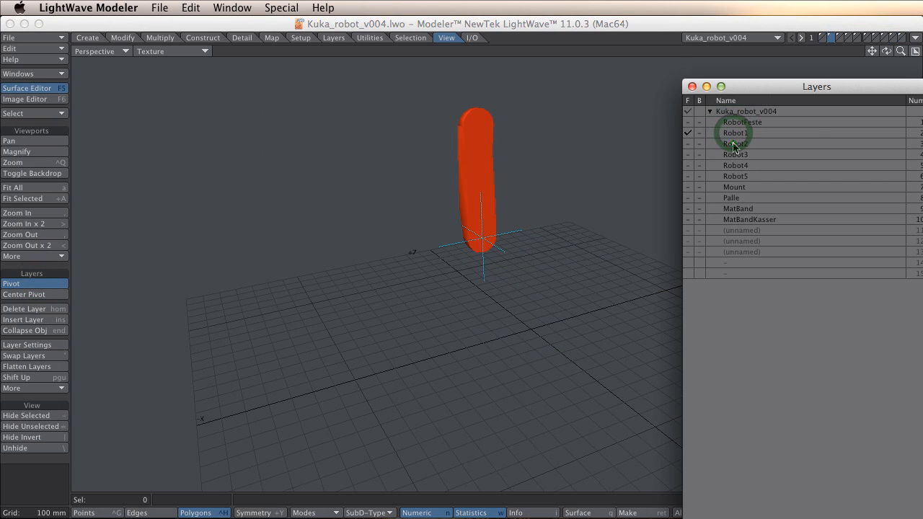
pyautogui.click(736, 155)
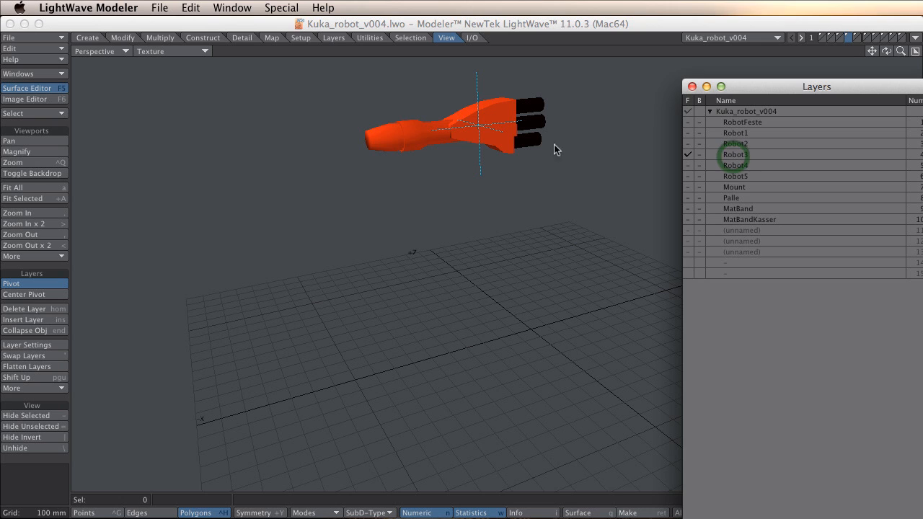
pyautogui.click(734, 164)
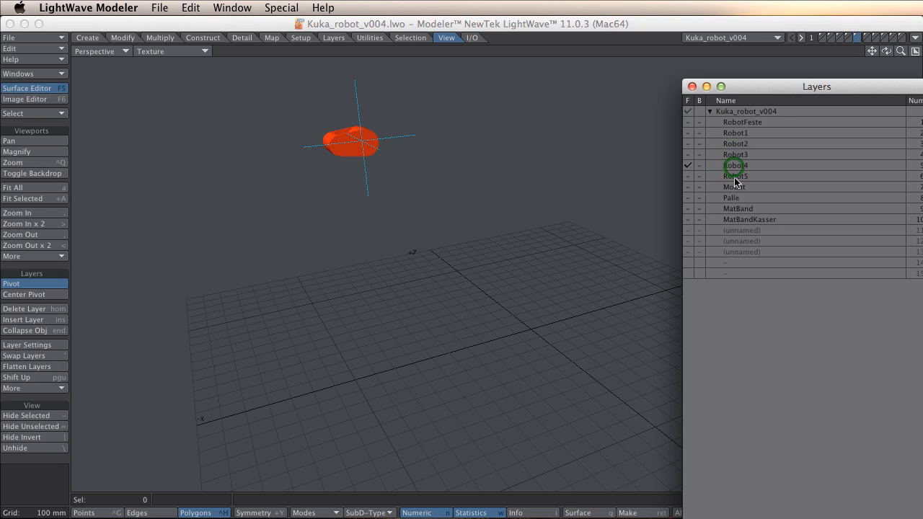
pyautogui.click(734, 188)
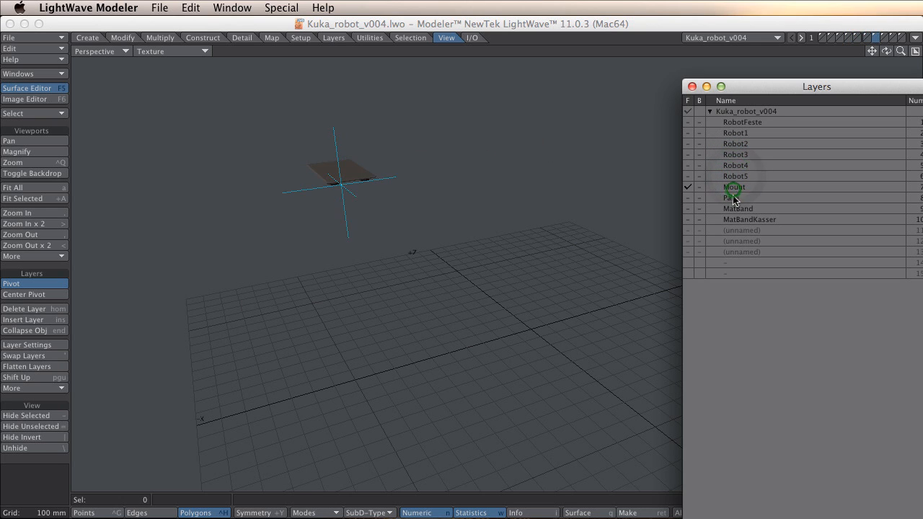
pyautogui.click(736, 198)
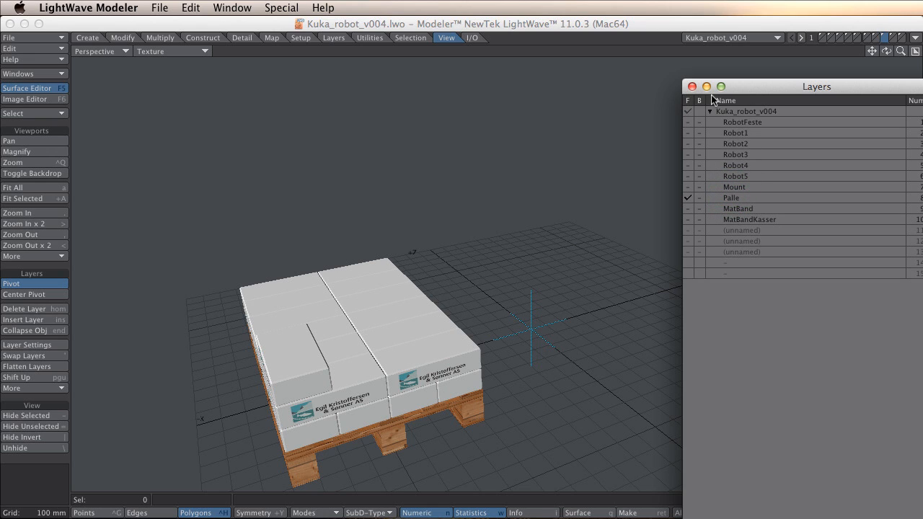
pyautogui.moveTo(627, 141)
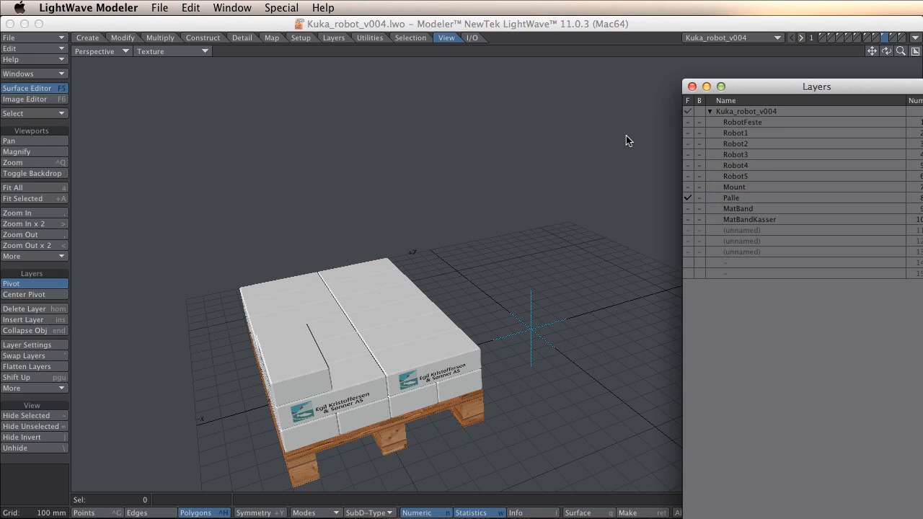
pyautogui.moveTo(773, 92)
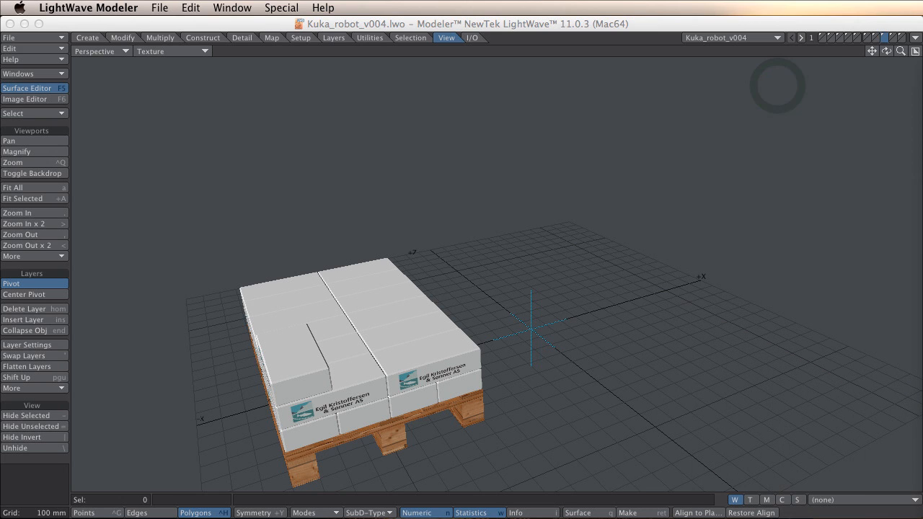
pyautogui.moveTo(670, 33)
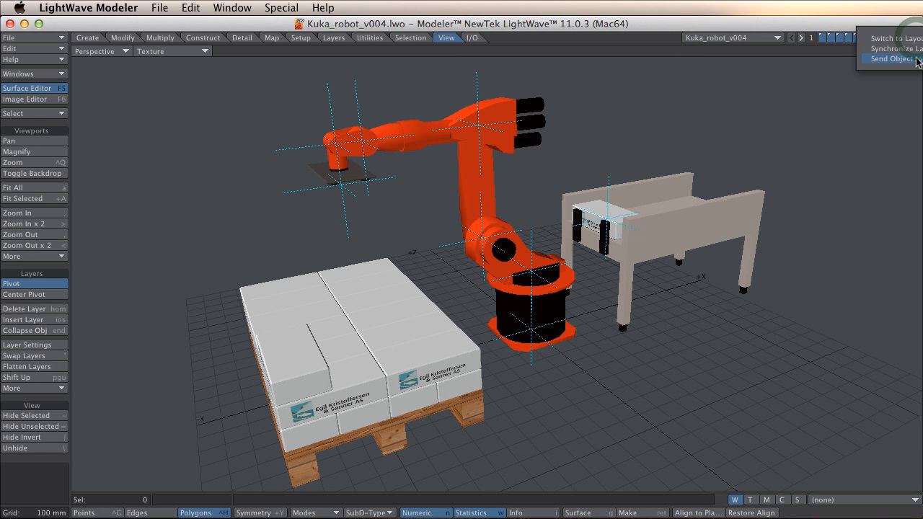
# Step: Send the robot to Layout, set a Quad viewport layout with the first viewport in Perspective
pyautogui.click(890, 59)
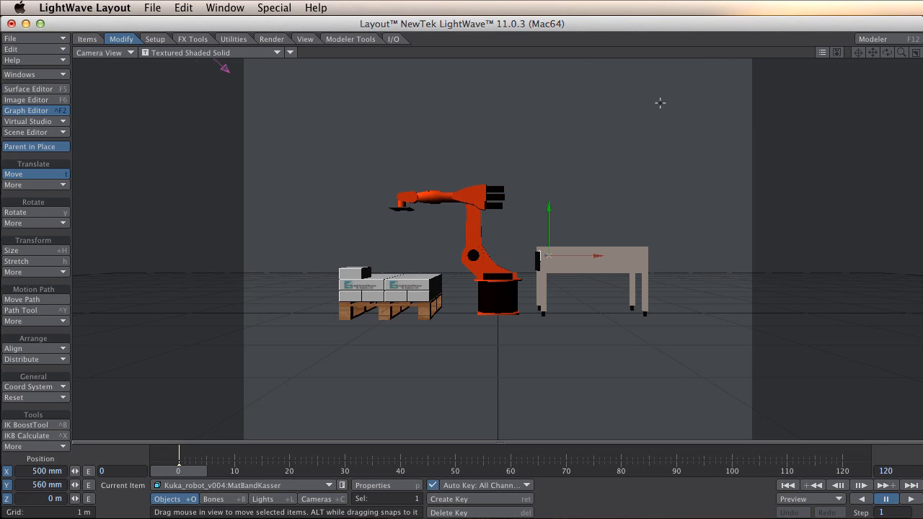
pyautogui.click(786, 228)
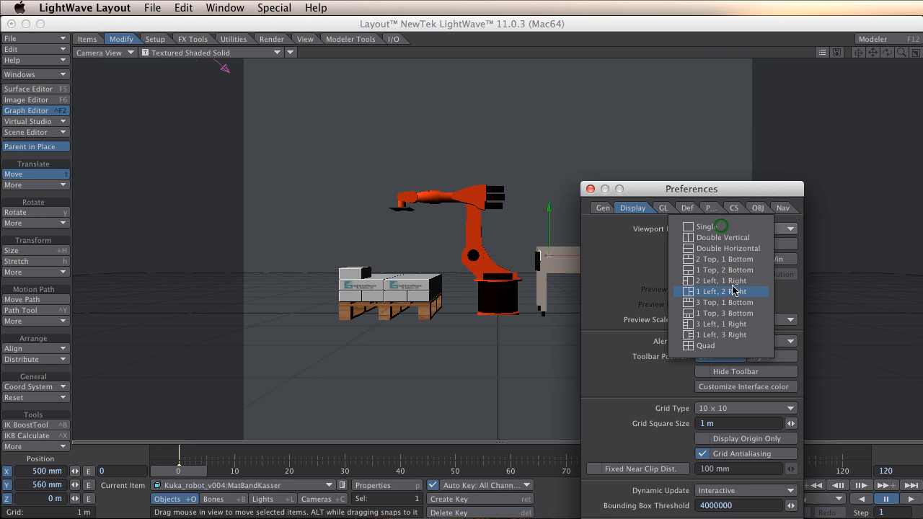
pyautogui.click(705, 346)
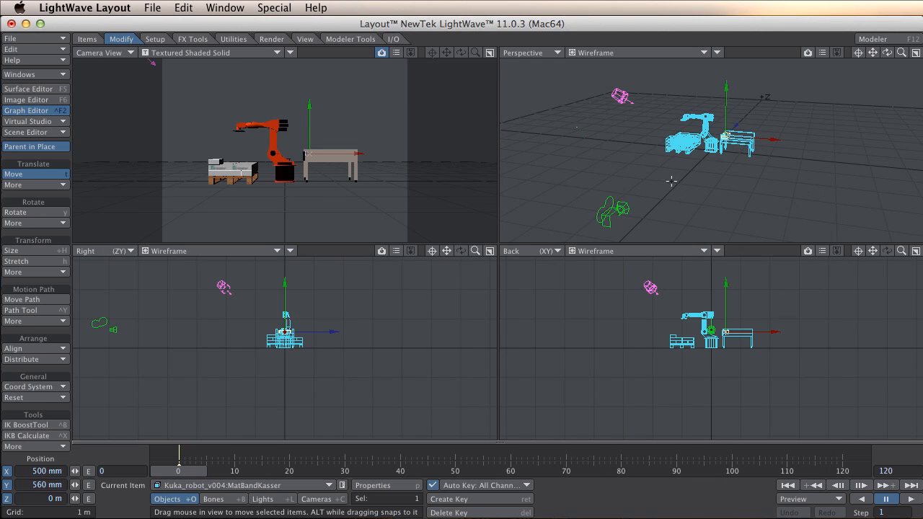
pyautogui.click(104, 52)
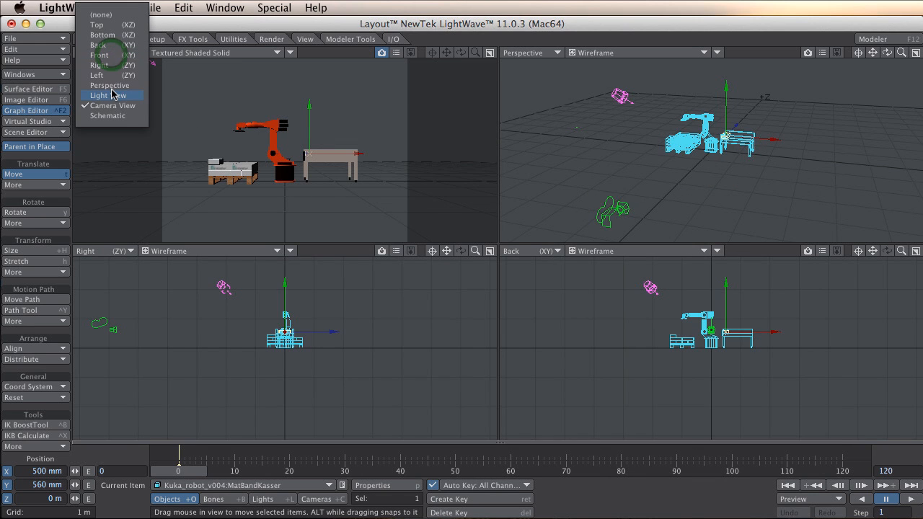
pyautogui.click(110, 86)
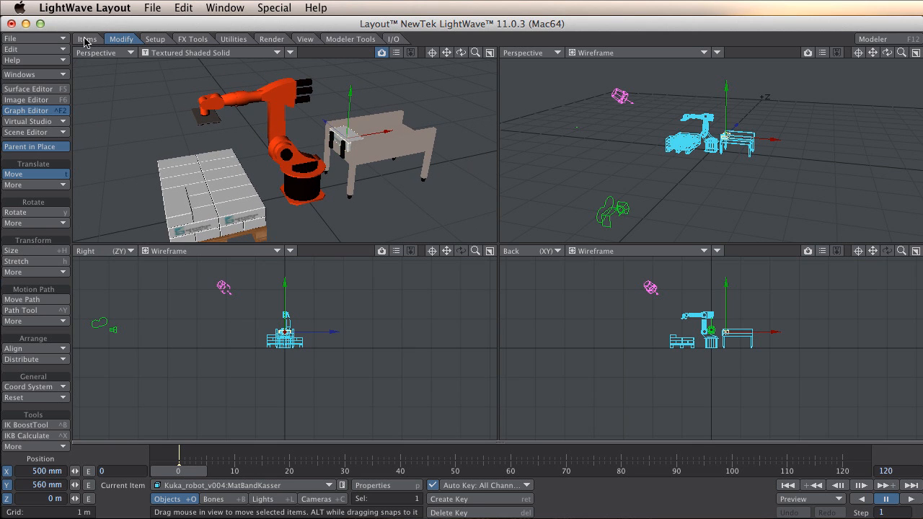
# Step: Add a null object named Base to the scene
pyautogui.click(86, 37)
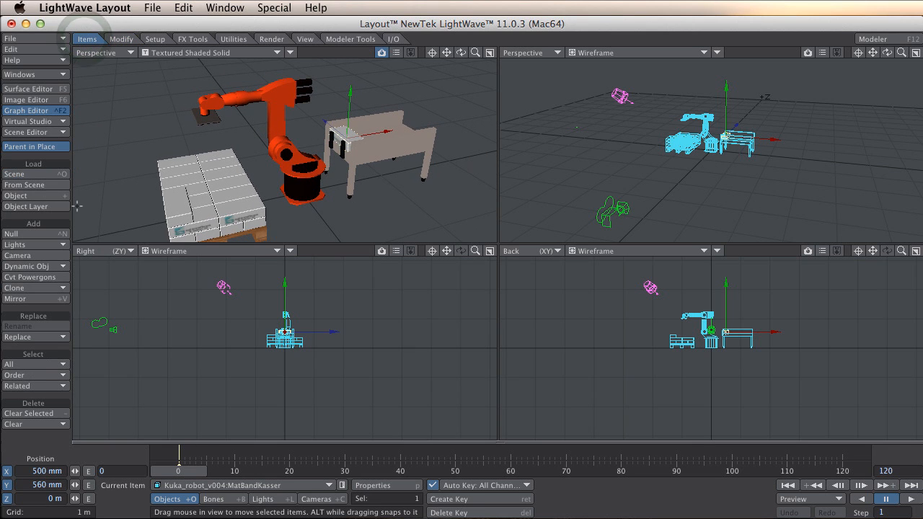
pyautogui.click(12, 233)
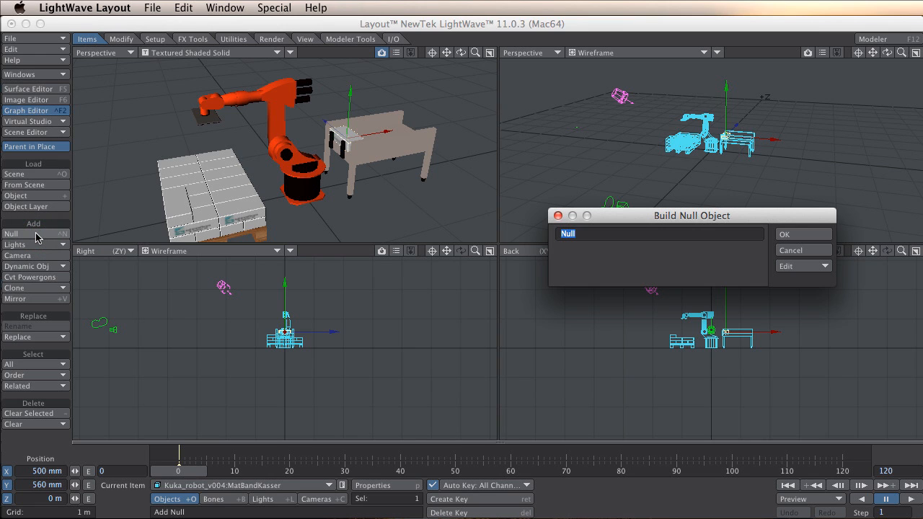
pyautogui.click(802, 233)
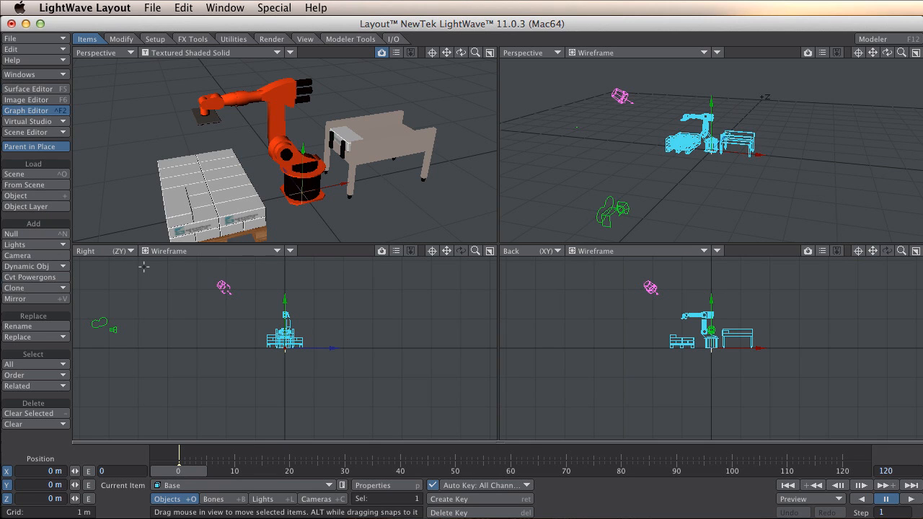
# Step: Enable Parent in Place on the Modify tools
pyautogui.click(122, 39)
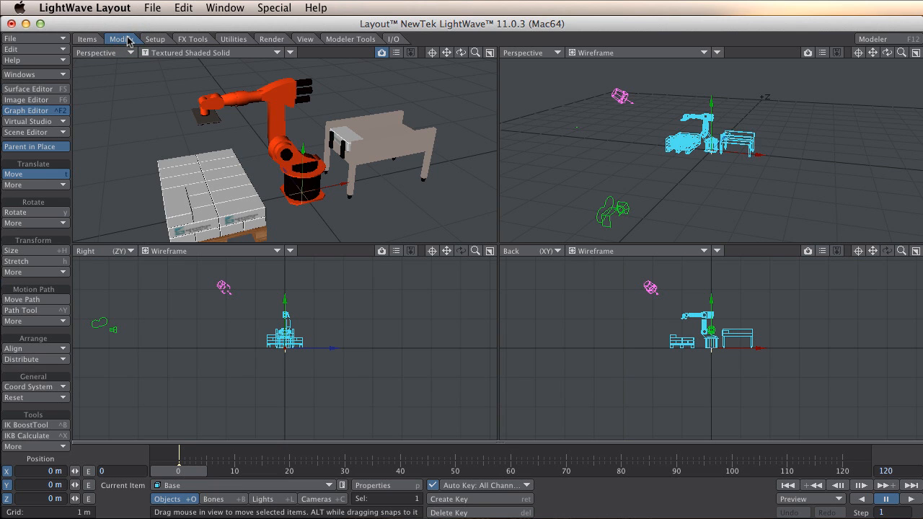
pyautogui.click(121, 37)
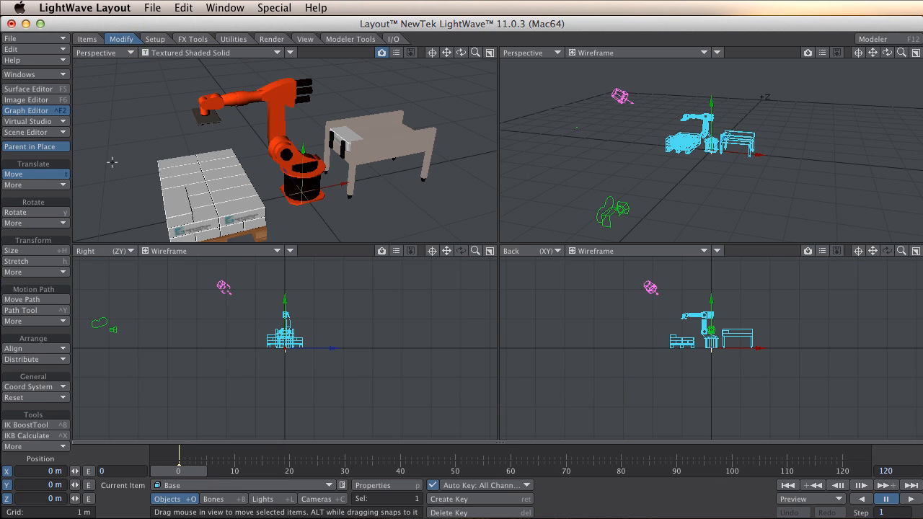
pyautogui.click(531, 251)
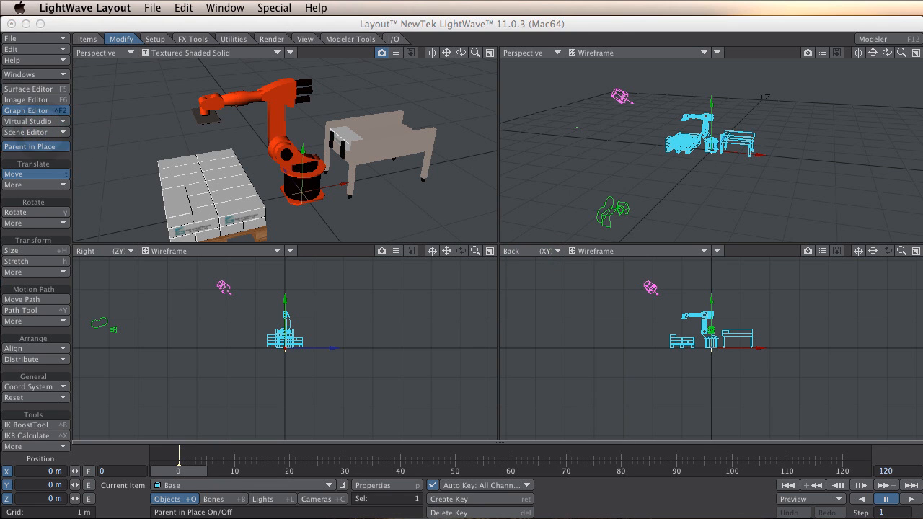
# Step: In the Scene Editor, nest the belt, pallet and arm segments Robot1 to Robot5 with Mount under RobotFeste
pyautogui.click(29, 133)
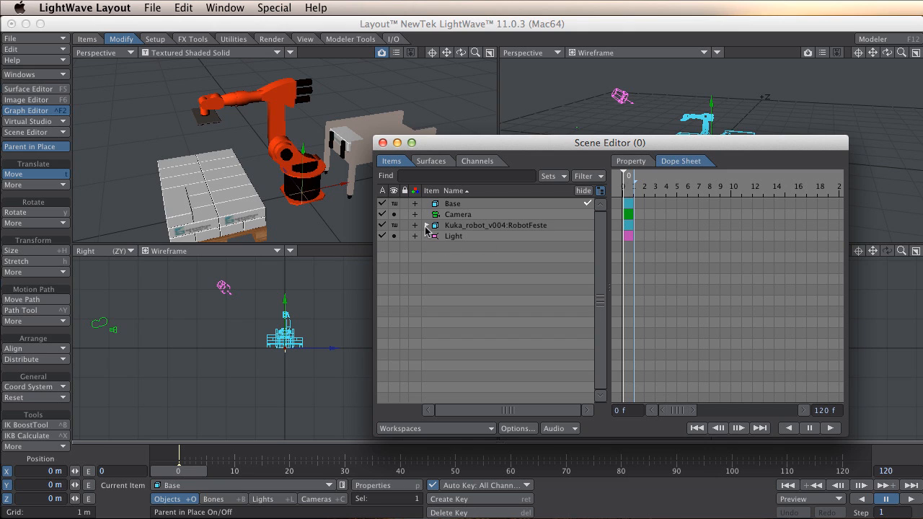
pyautogui.click(416, 225)
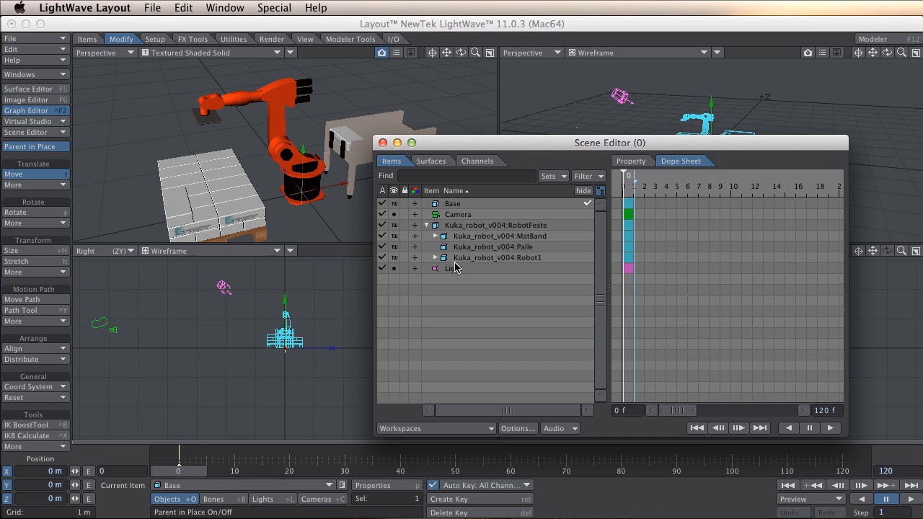
pyautogui.click(435, 237)
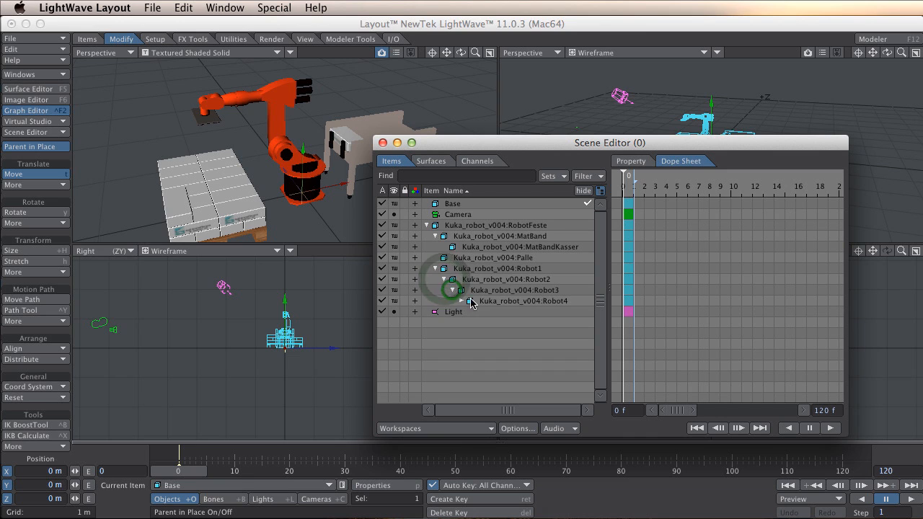
pyautogui.click(453, 290)
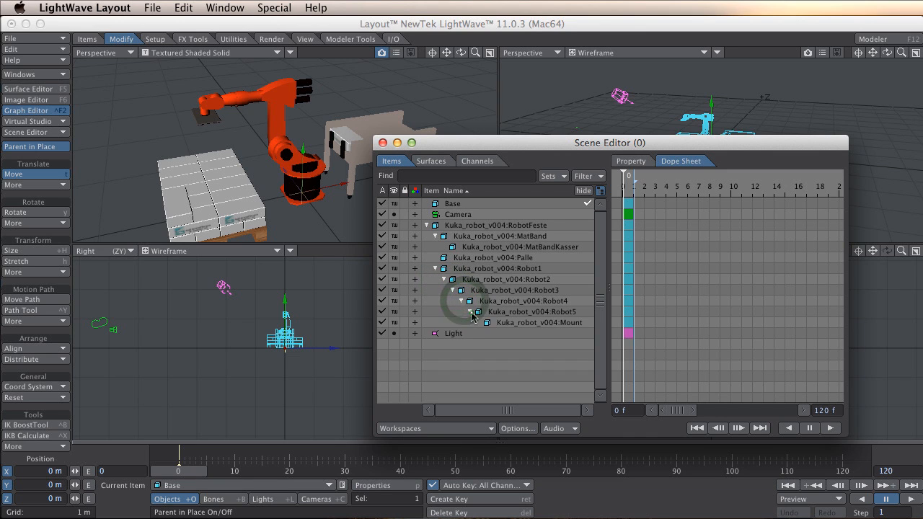
pyautogui.moveTo(473, 244)
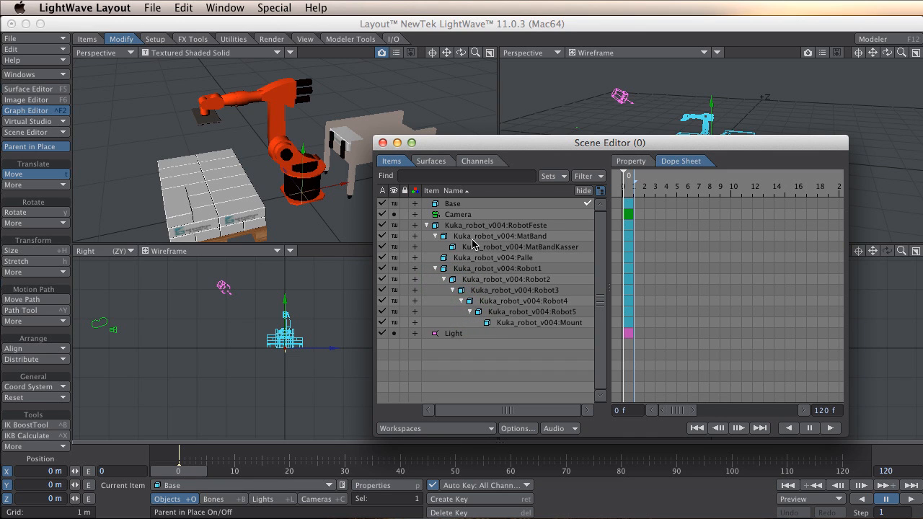
# Step: Make RobotFeste a child of Base and close the Scene Editor
pyautogui.click(508, 225)
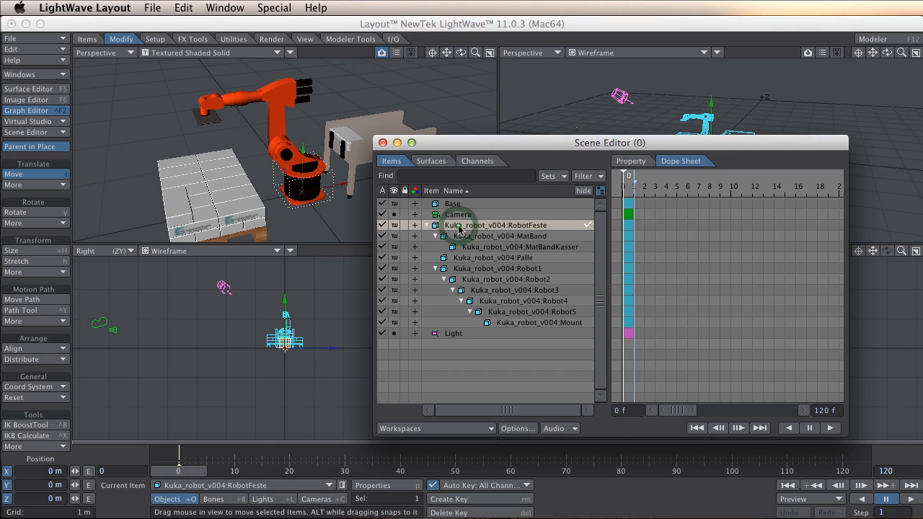
pyautogui.click(427, 203)
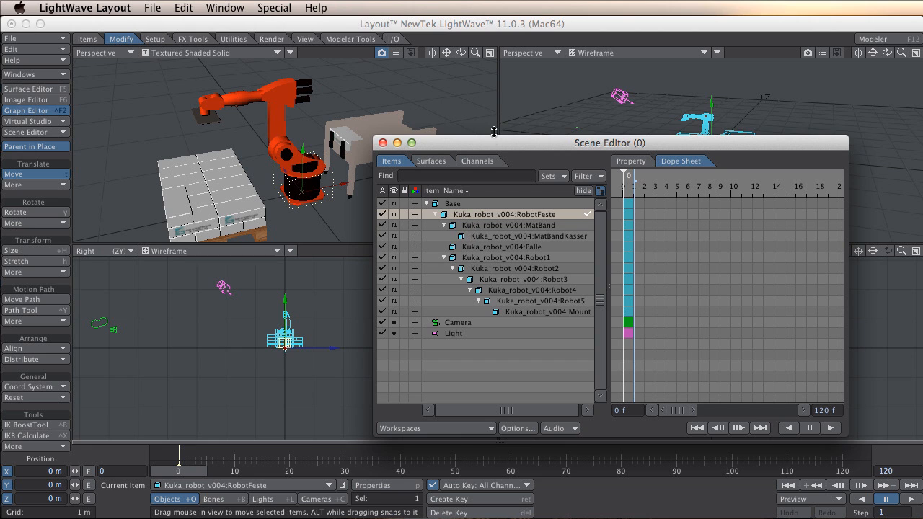
pyautogui.click(384, 143)
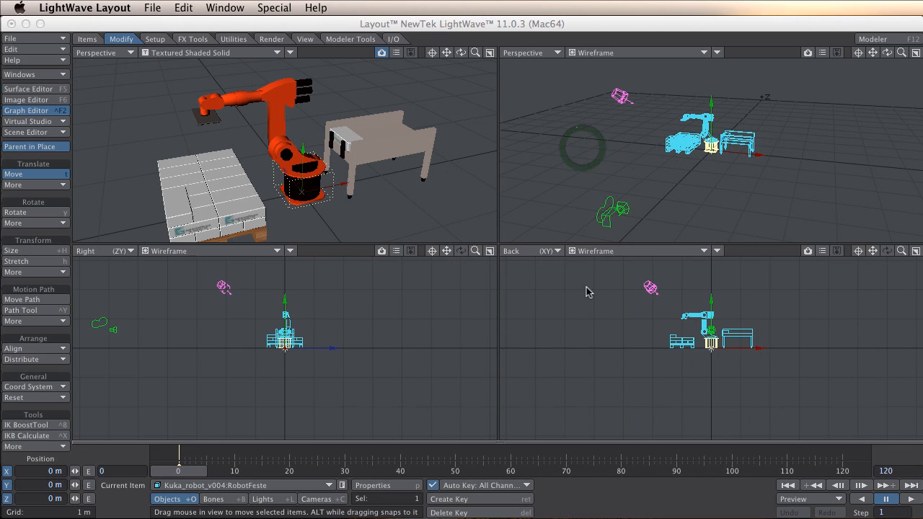
pyautogui.moveTo(115, 26)
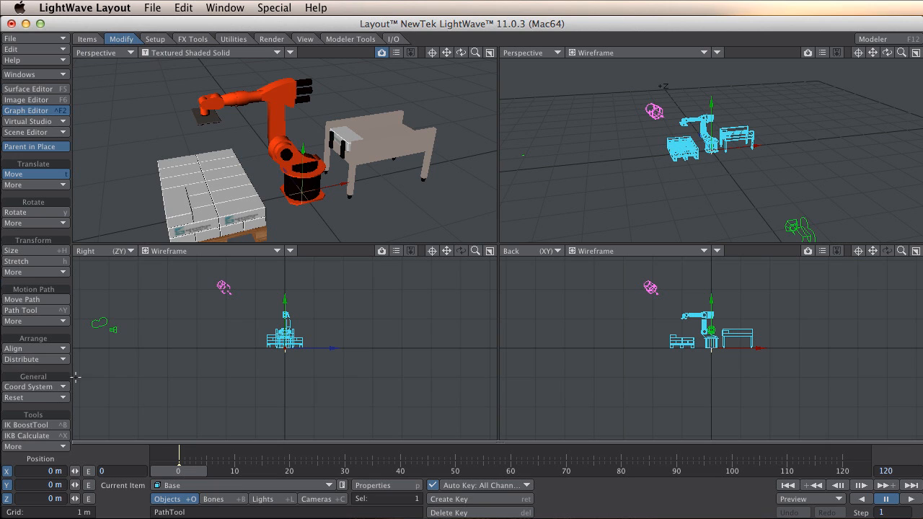
# Step: Apply IK Booster to the Base rig and set an IK stop on the Robot1 base joint
pyautogui.click(26, 424)
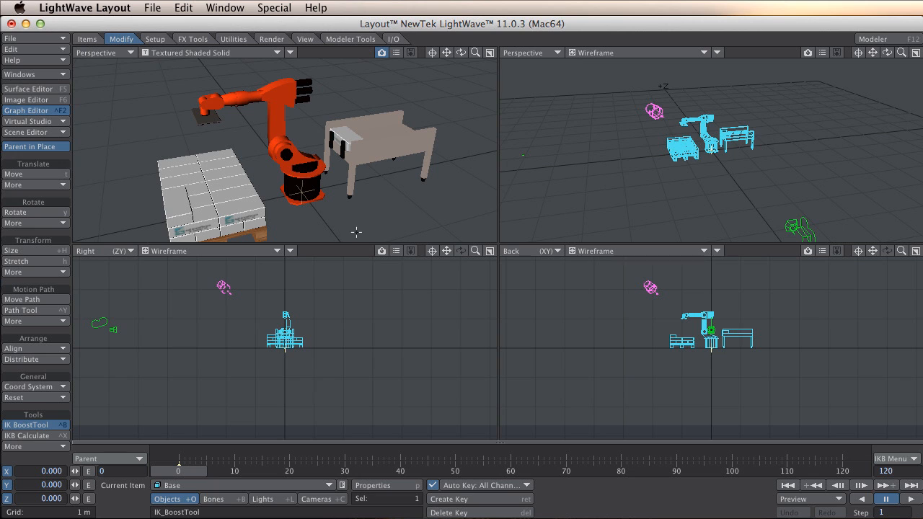
pyautogui.moveTo(329, 216)
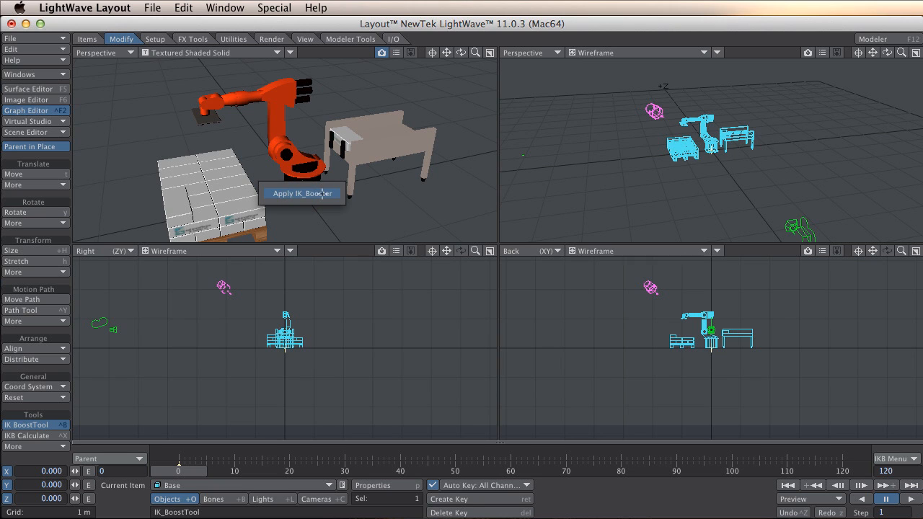
pyautogui.click(300, 194)
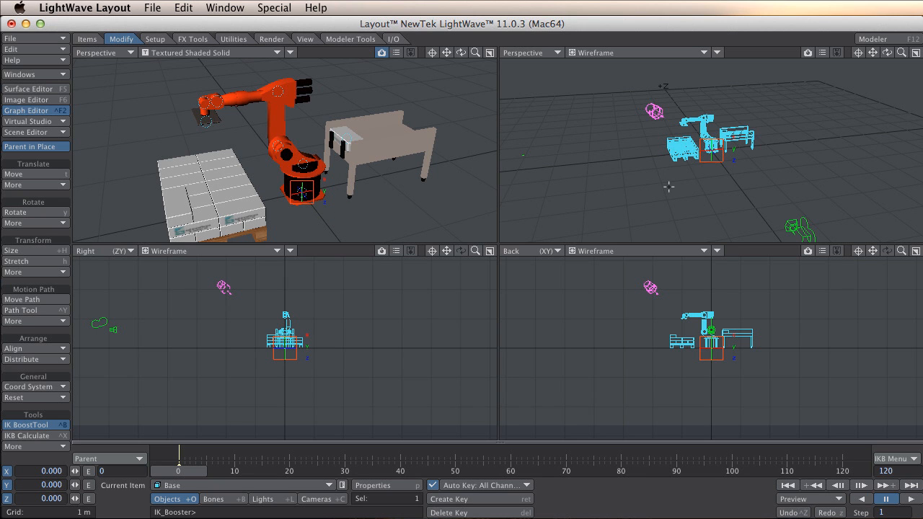
pyautogui.moveTo(465, 107)
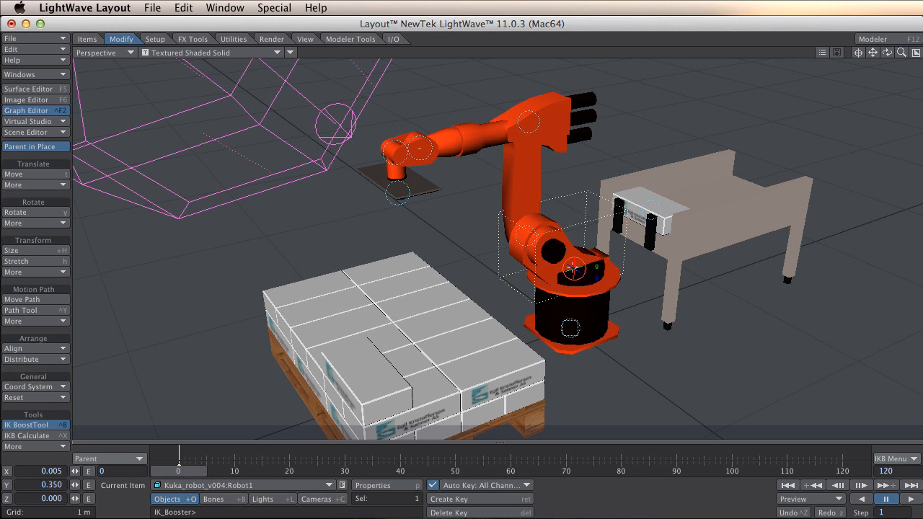
pyautogui.rightClick(569, 271)
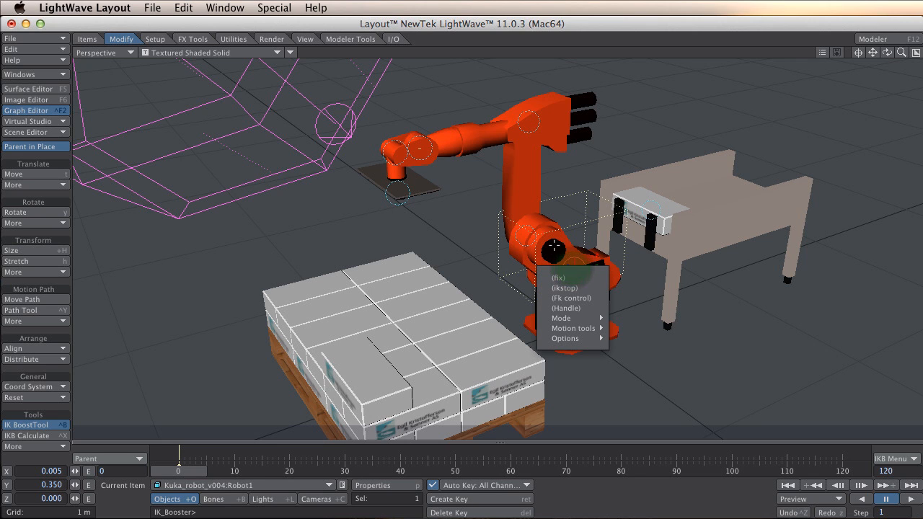
pyautogui.moveTo(572, 289)
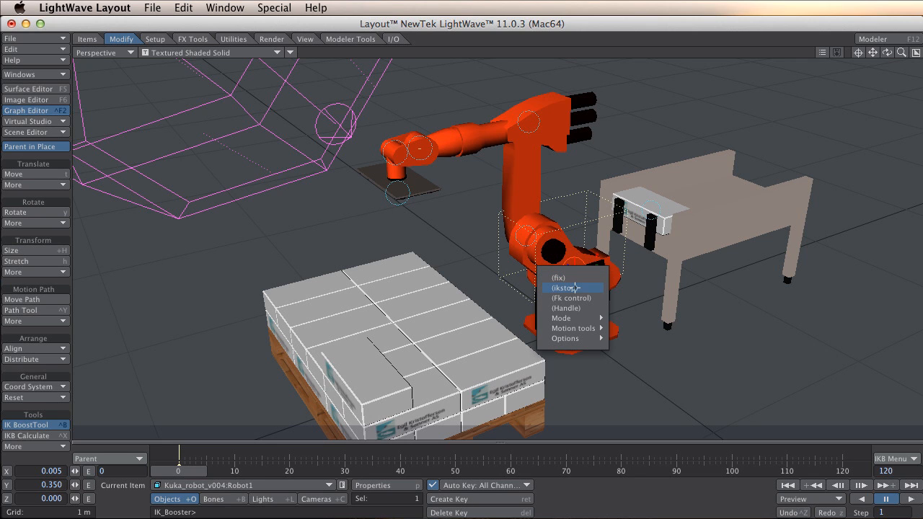
pyautogui.click(570, 287)
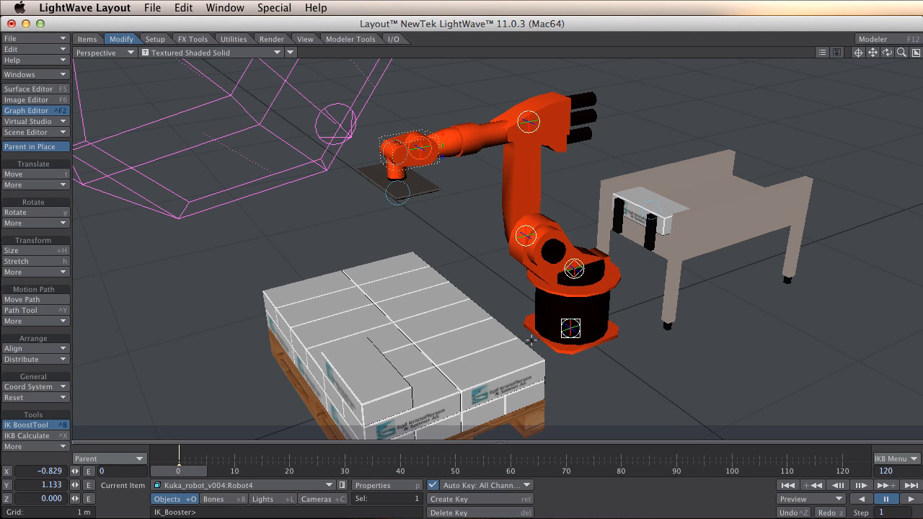
pyautogui.moveTo(551, 303)
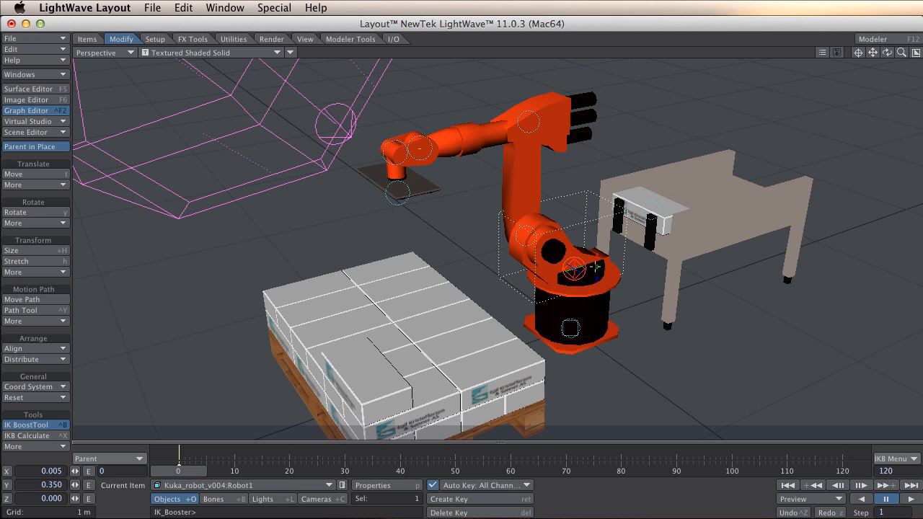
# Step: Set rotation limits on the base joint and adjust the Robot2 arm joint
pyautogui.rightClick(592, 267)
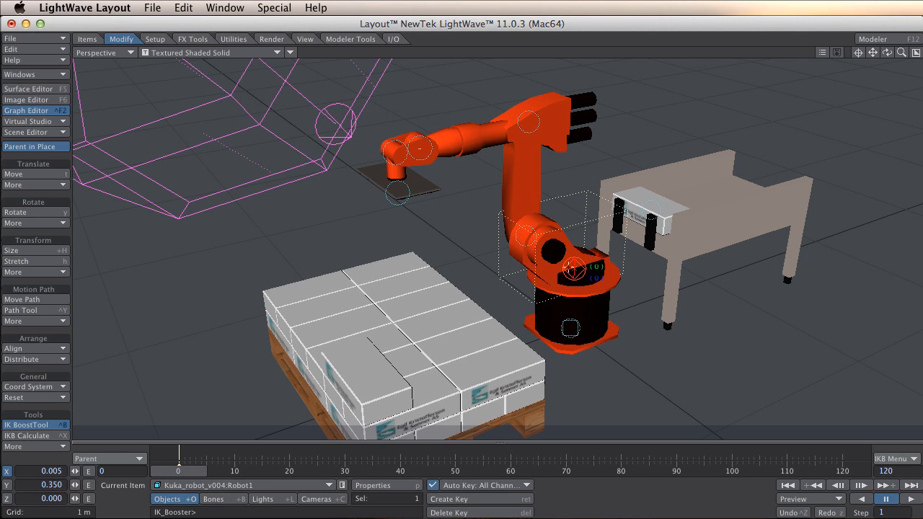
pyautogui.rightClick(571, 269)
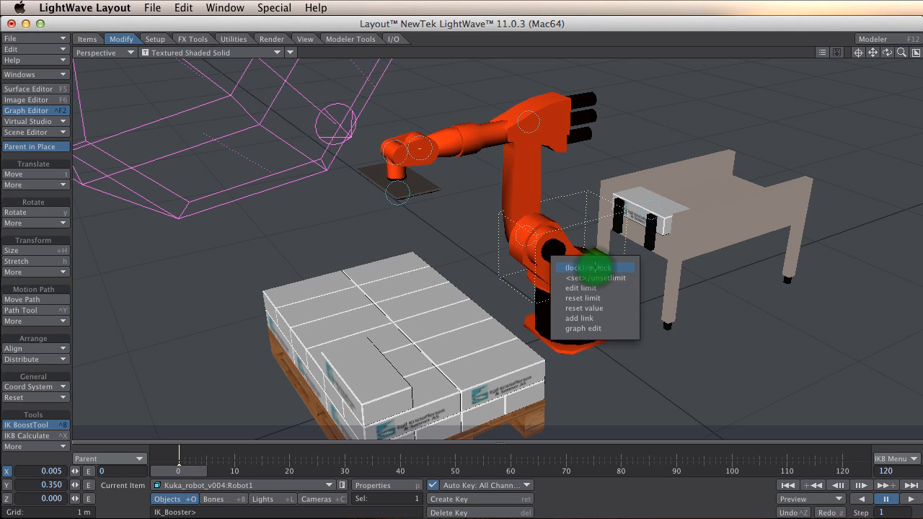
pyautogui.moveTo(592, 267)
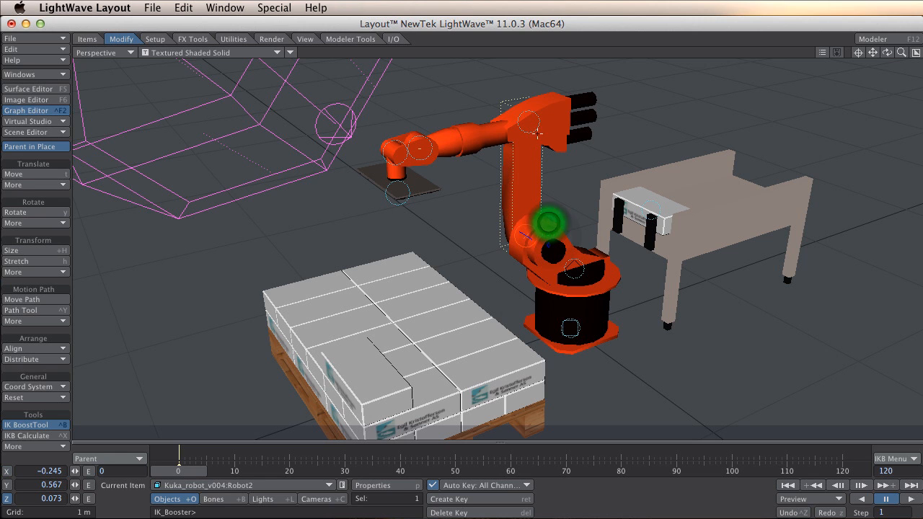
pyautogui.moveTo(551, 219); pyautogui.dragTo(551, 108)
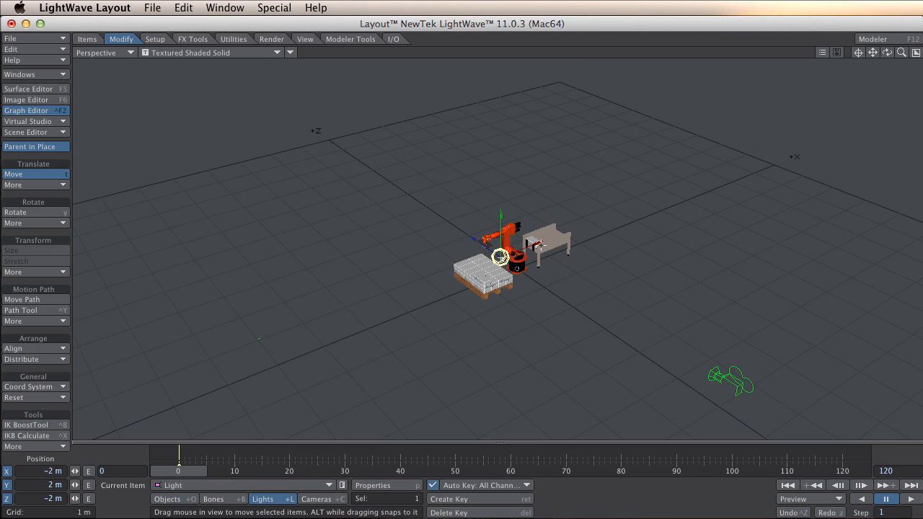
# Step: Zoom onto the gripper and edit the Robot4 wrist joint's IK Booster options
pyautogui.moveTo(499, 257); pyautogui.dragTo(687, 181)
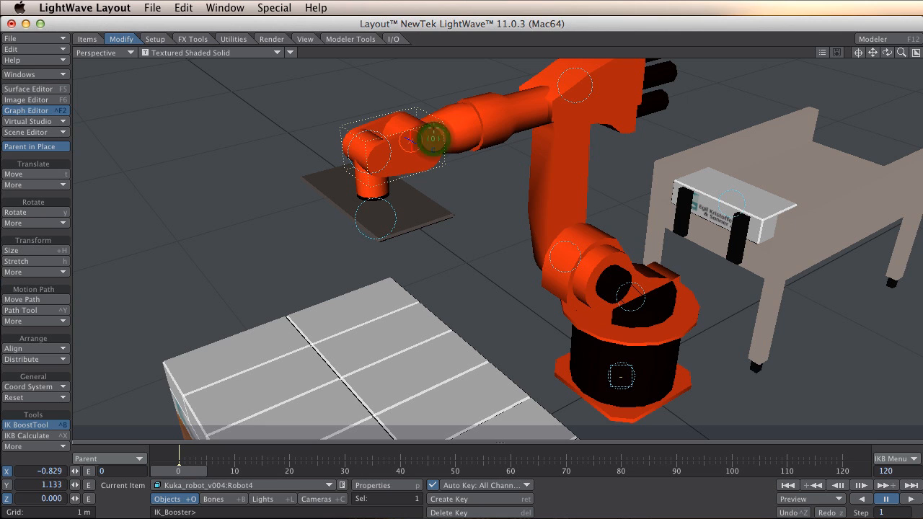
pyautogui.rightClick(432, 137)
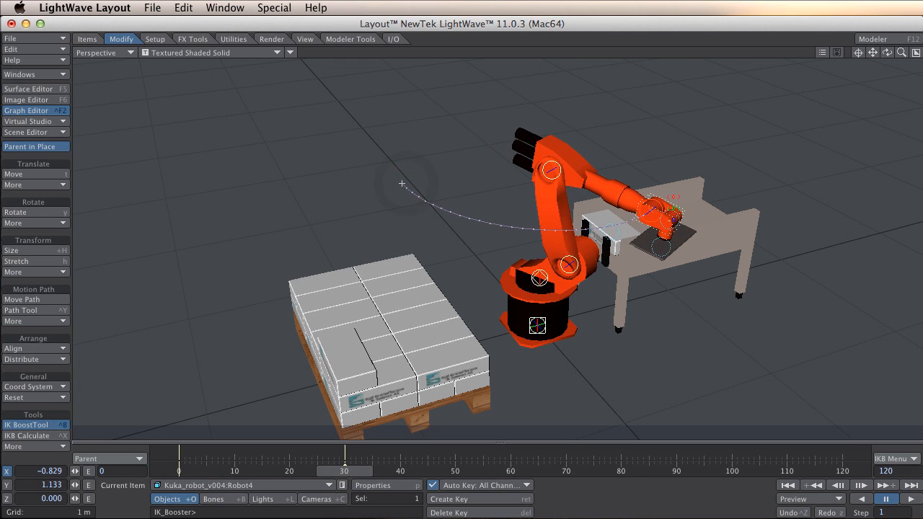
# Step: At frame 30, move the gripper over the table top with the IK handle
pyautogui.moveTo(345, 471); pyautogui.dragTo(355, 470)
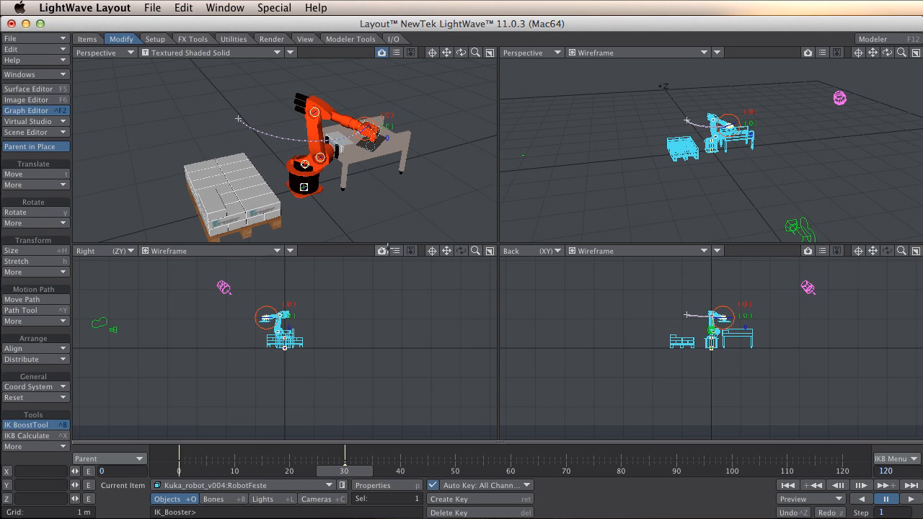
# Step: Set the top-right viewport to Top (XZ) view
pyautogui.click(530, 52)
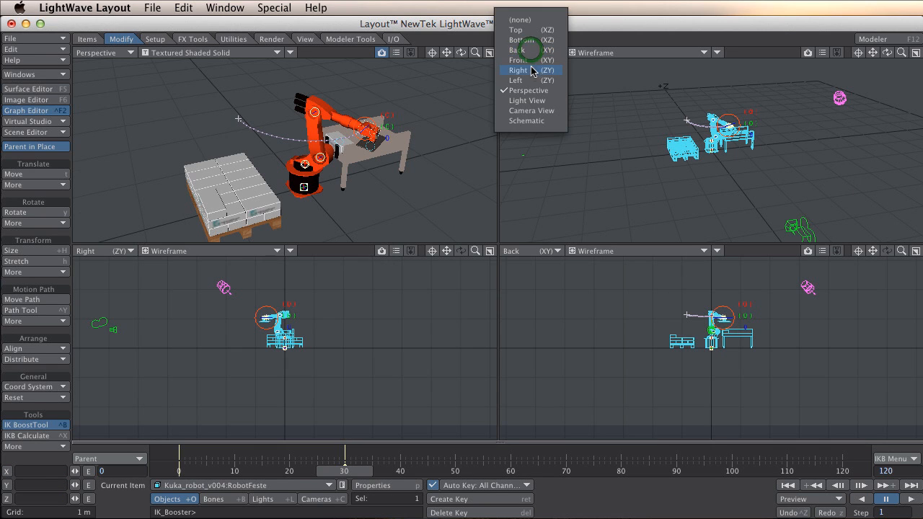
pyautogui.click(521, 29)
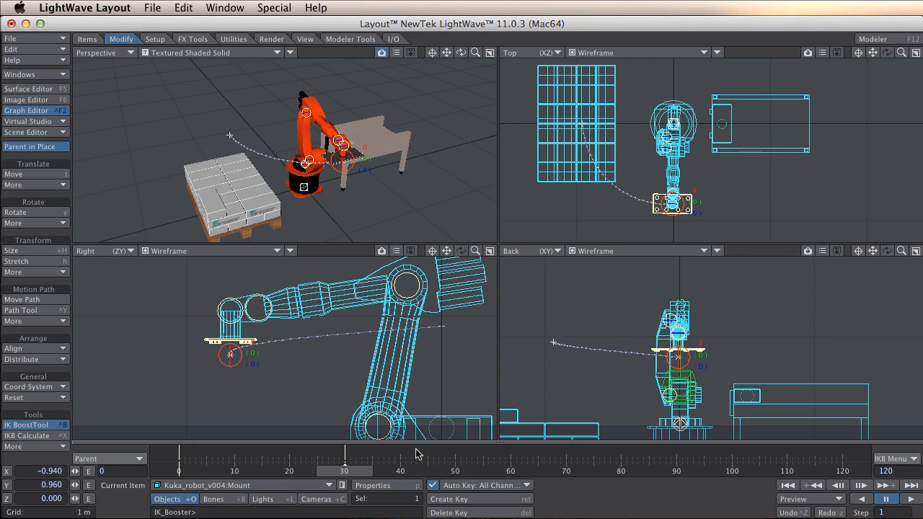
pyautogui.moveTo(467, 475)
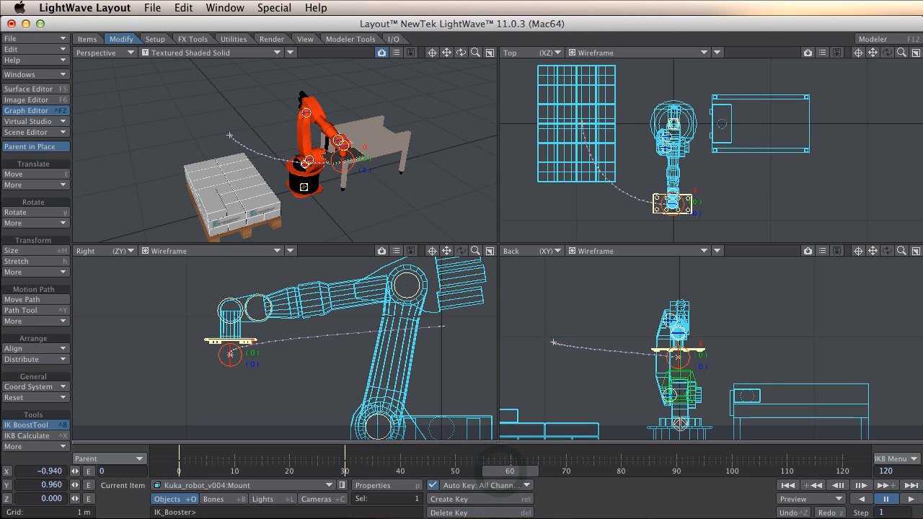
pyautogui.moveTo(667, 242)
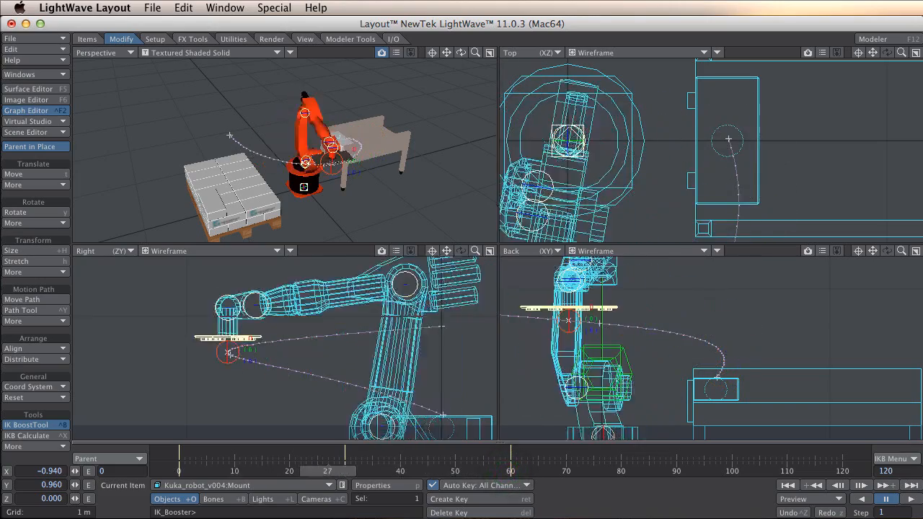
# Step: At a later frame, key the gripper at a new position swung away from the table
pyautogui.moveTo(328, 459); pyautogui.dragTo(554, 459)
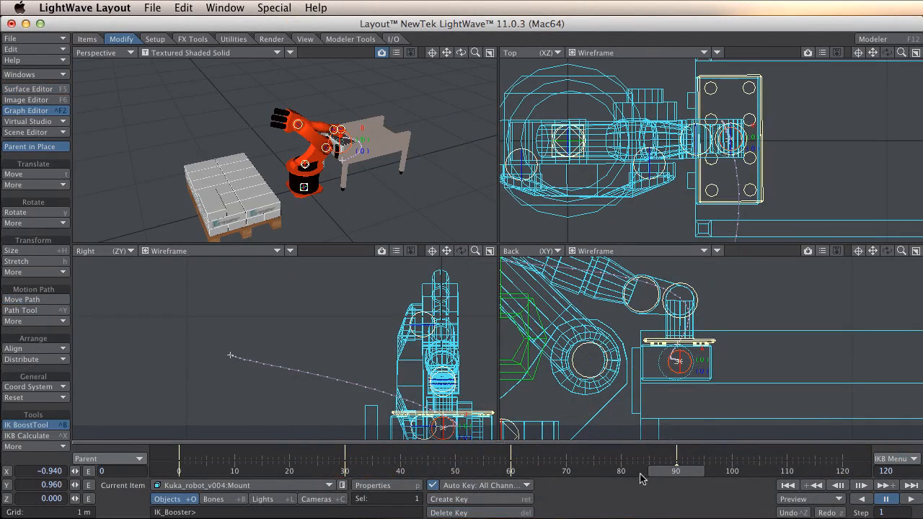
pyautogui.moveTo(678, 474)
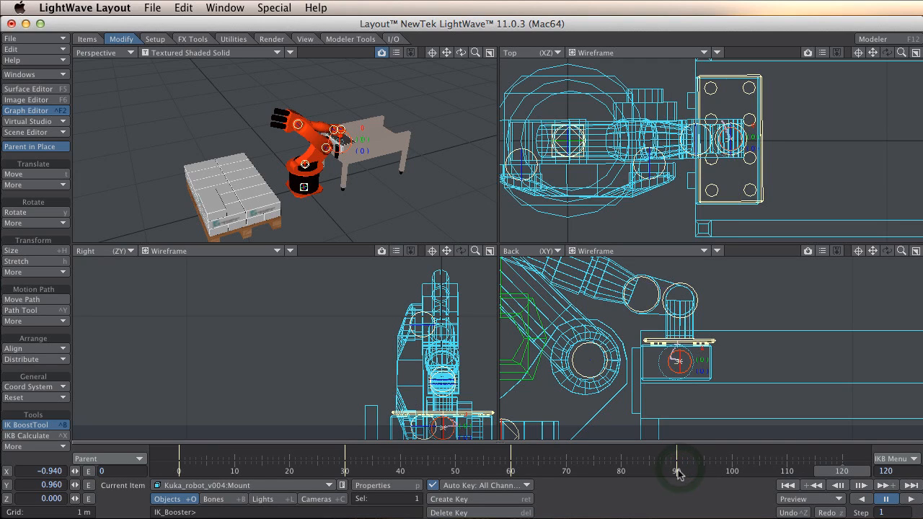
pyautogui.moveTo(705, 464)
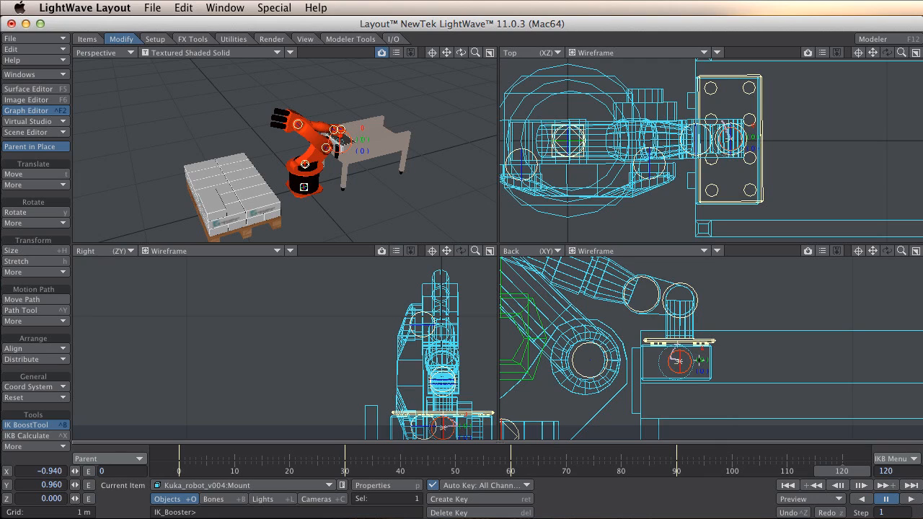
pyautogui.moveTo(753, 420)
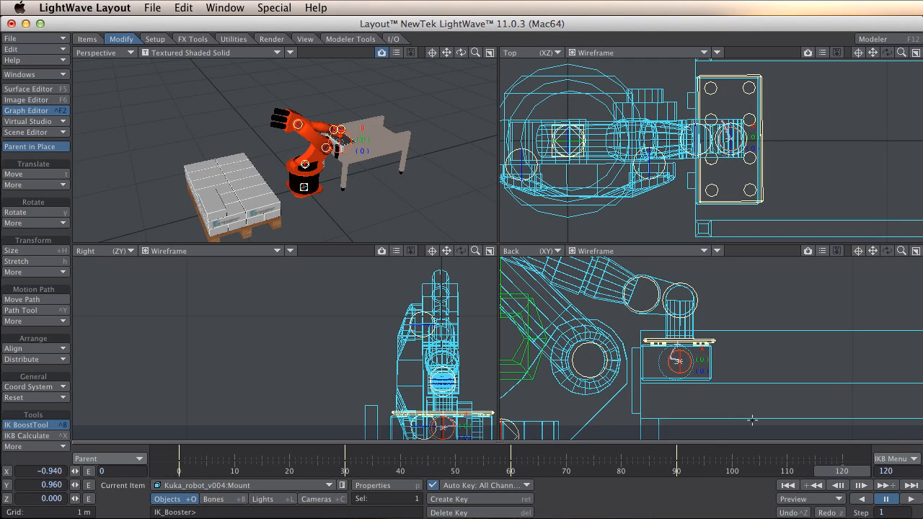
# Step: Key the robot pose at frame 120 and extend the scene's last frame to 200
pyautogui.click(816, 485)
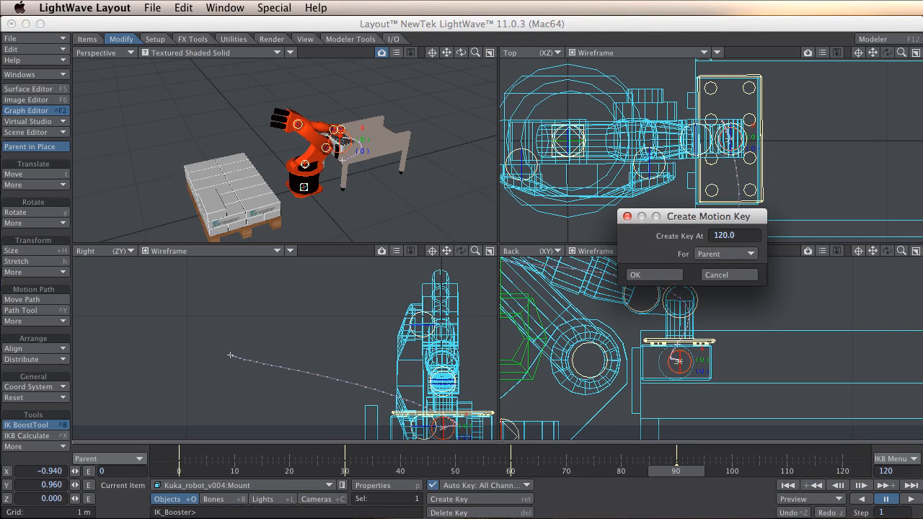
pyautogui.click(635, 274)
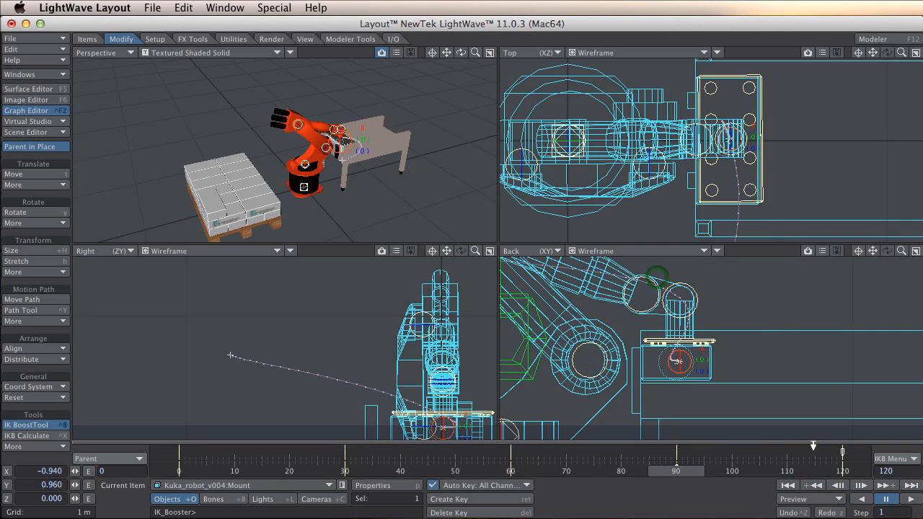
pyautogui.click(677, 471)
pyautogui.write('200')
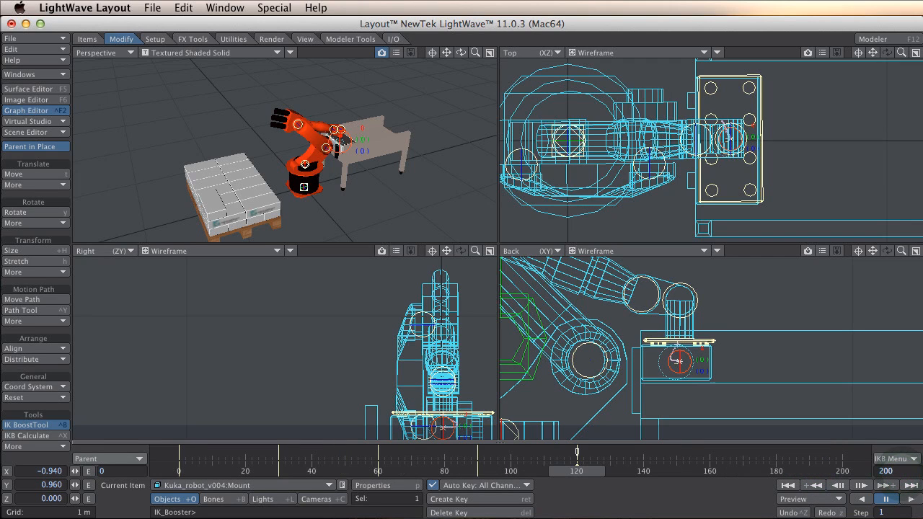
pyautogui.moveTo(619, 473)
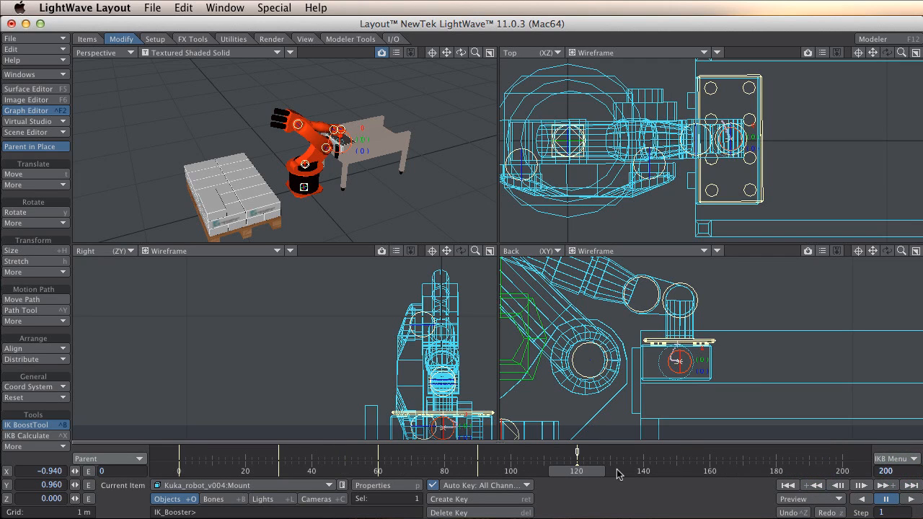
pyautogui.moveTo(595, 474)
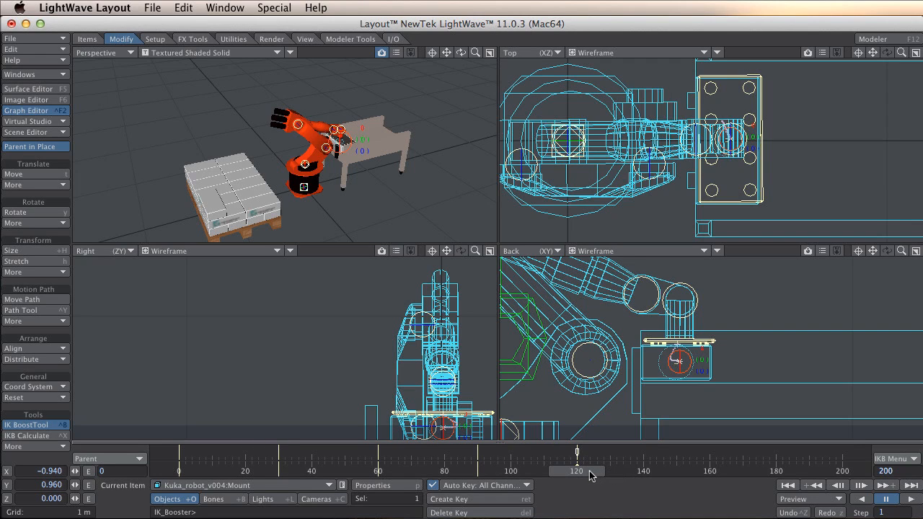
pyautogui.moveTo(681, 401)
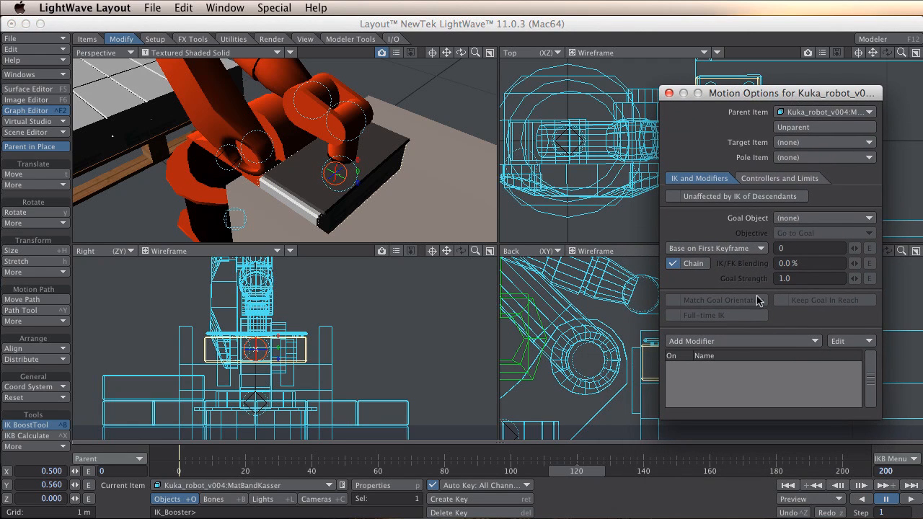
# Step: Add a Dynamic (Keyable) Parent modifier to MatBandKasser and bring up its Dynamic Parents settings
pyautogui.click(743, 340)
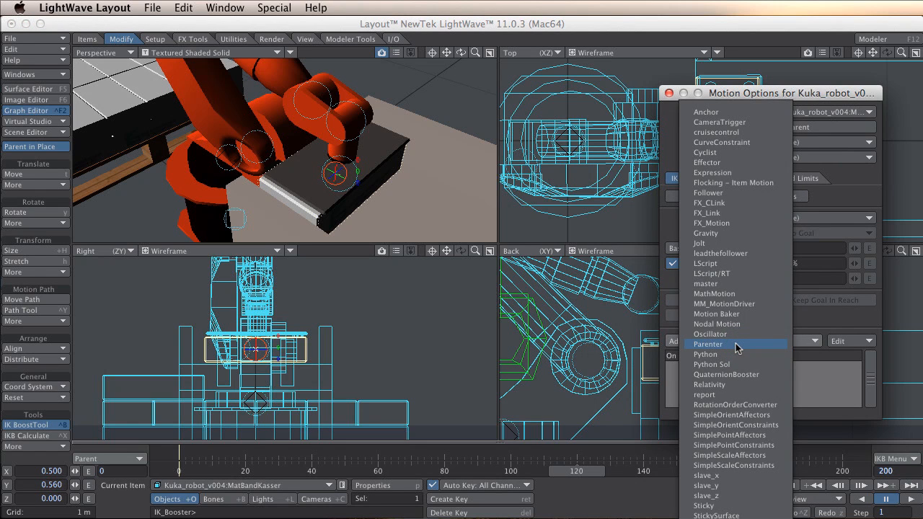
pyautogui.click(708, 344)
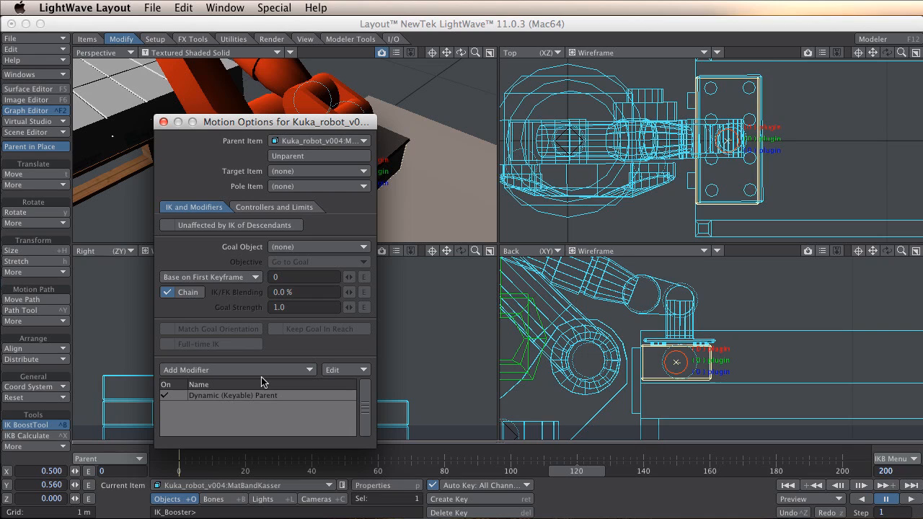
pyautogui.moveTo(265, 401)
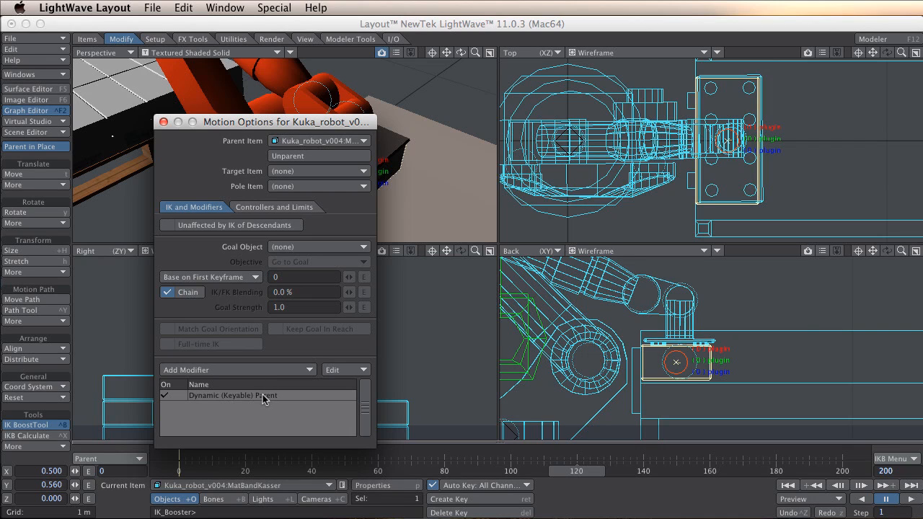
pyautogui.doubleClick(232, 395)
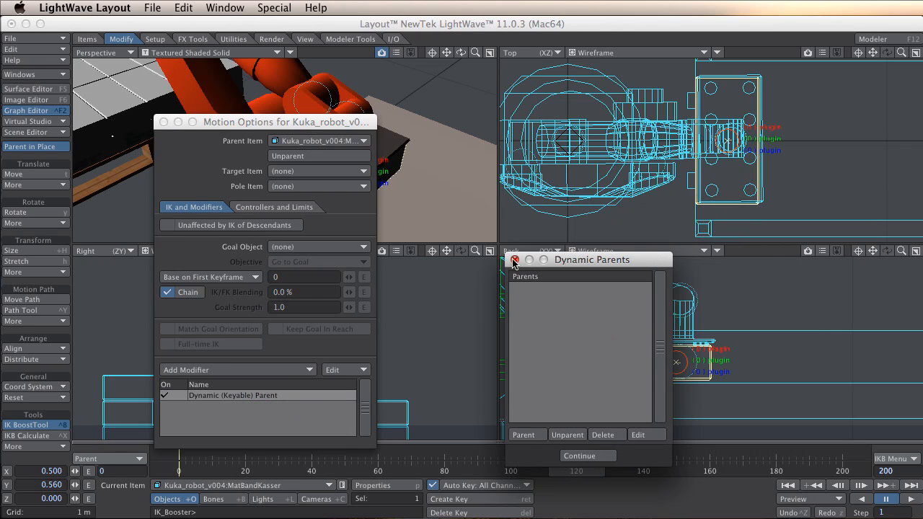
# Step: Close Dynamic Parents, switch to moving items, then reopen the modifier's settings
pyautogui.click(514, 260)
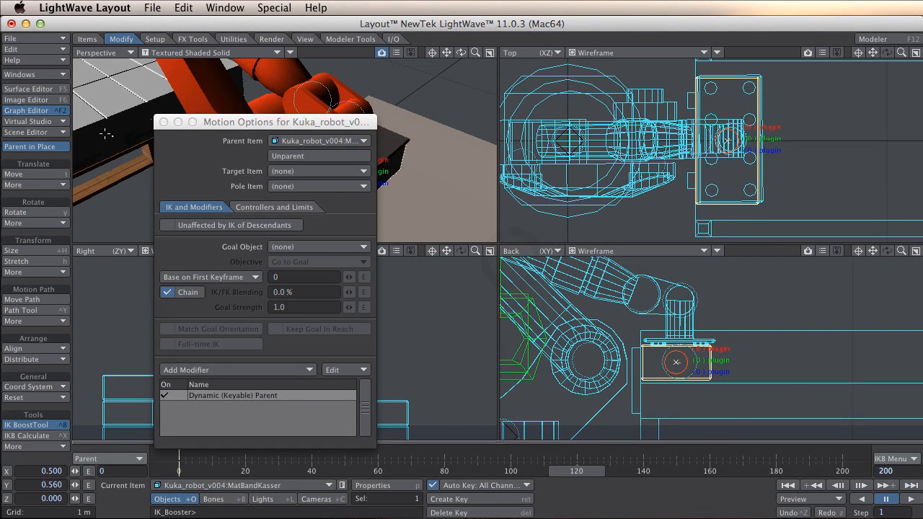
pyautogui.click(87, 39)
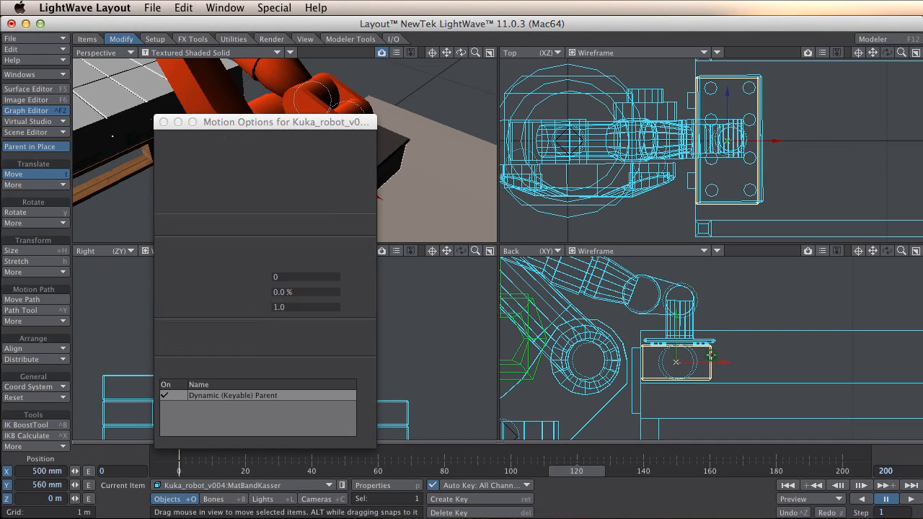
pyautogui.rightClick(232, 395)
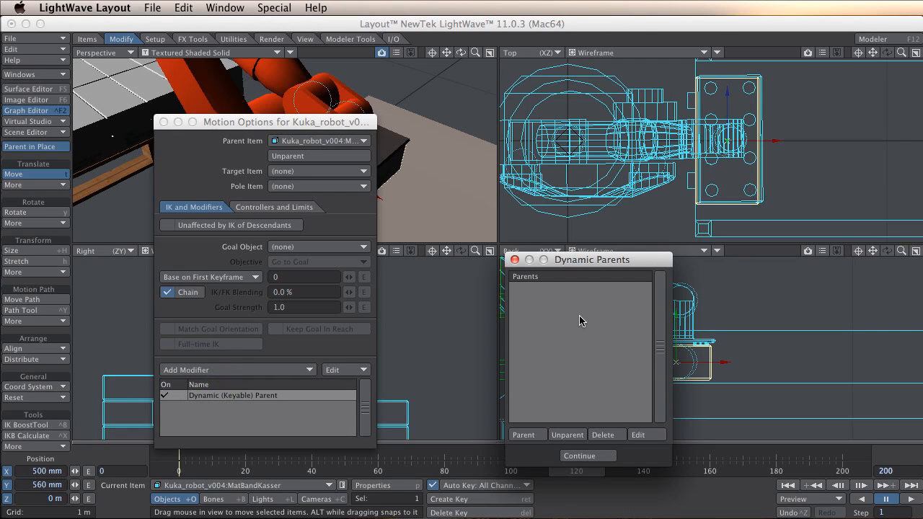
pyautogui.moveTo(567, 312)
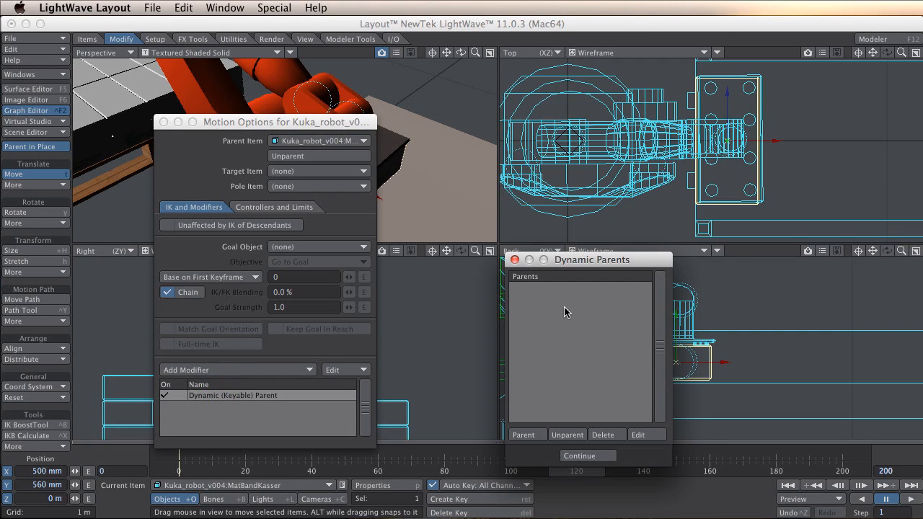
# Step: Parent the box to Kuka_robot_v004:Mount with a key at frame 120
pyautogui.click(525, 434)
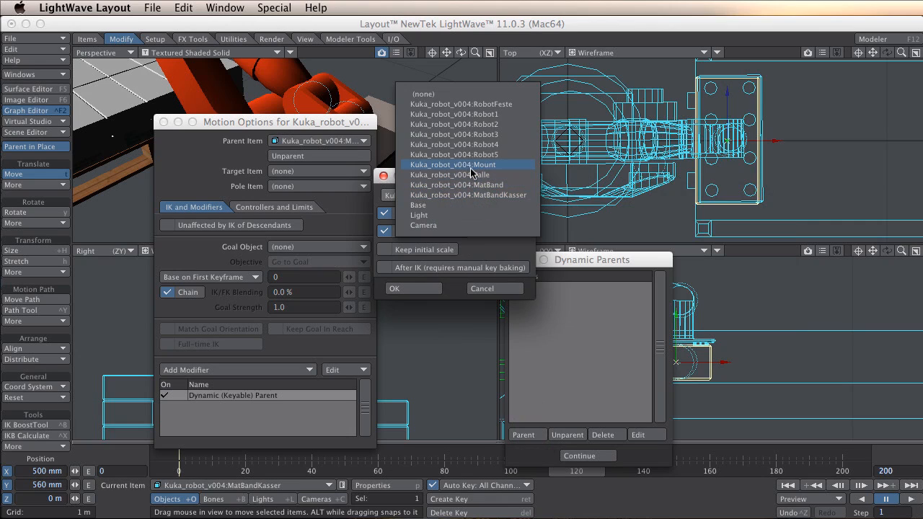
pyautogui.click(452, 164)
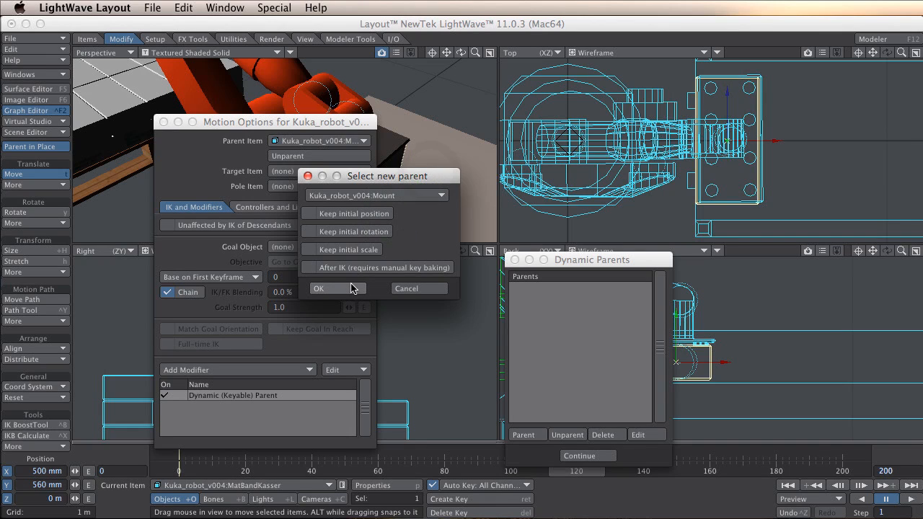
pyautogui.click(317, 289)
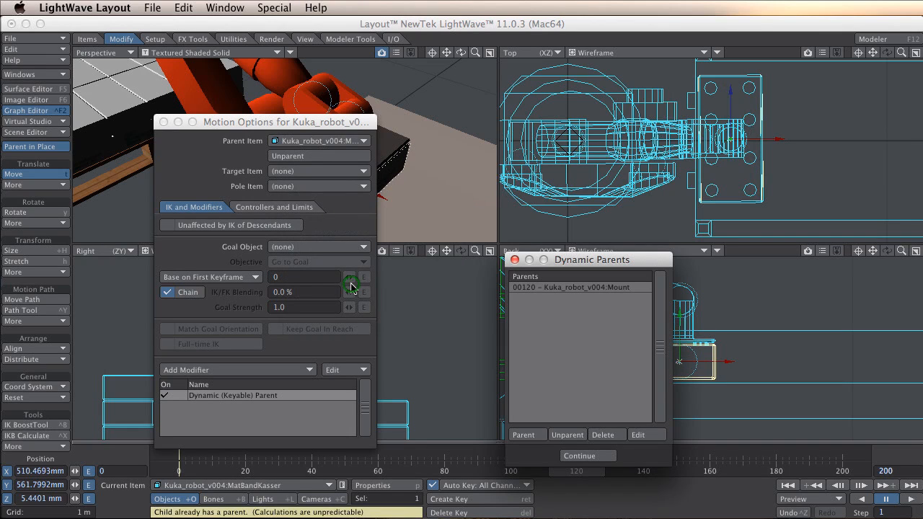
pyautogui.moveTo(352, 285)
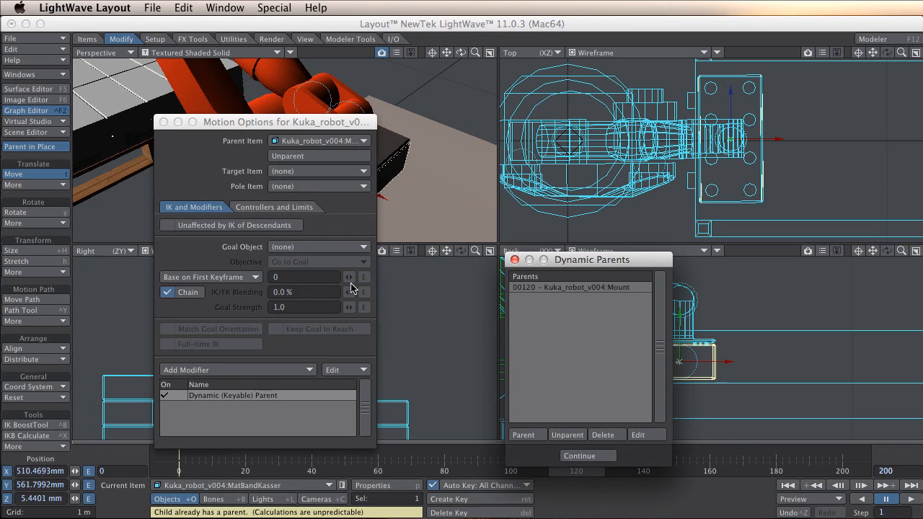
# Step: Scrub to about frame 164 to confirm the box travels with the gripper, then back earlier
pyautogui.moveTo(592, 260); pyautogui.dragTo(506, 254)
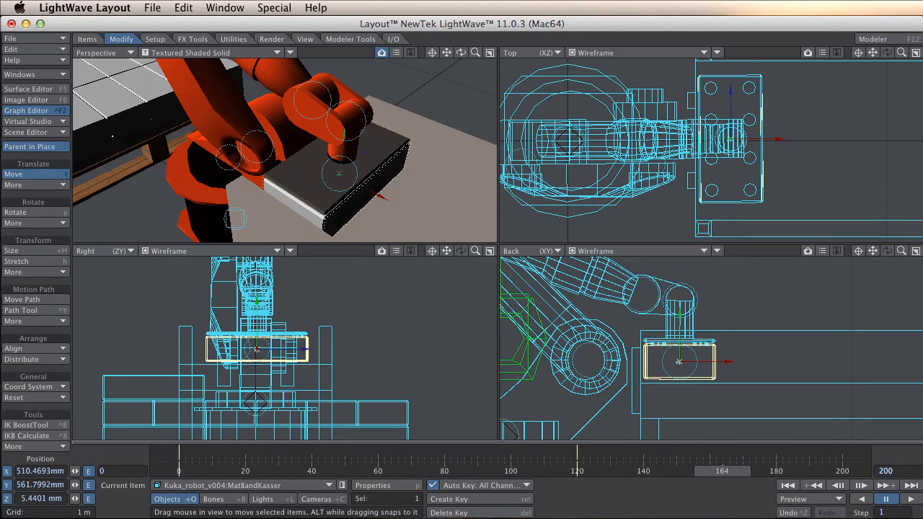
pyautogui.moveTo(721, 470); pyautogui.dragTo(637, 470)
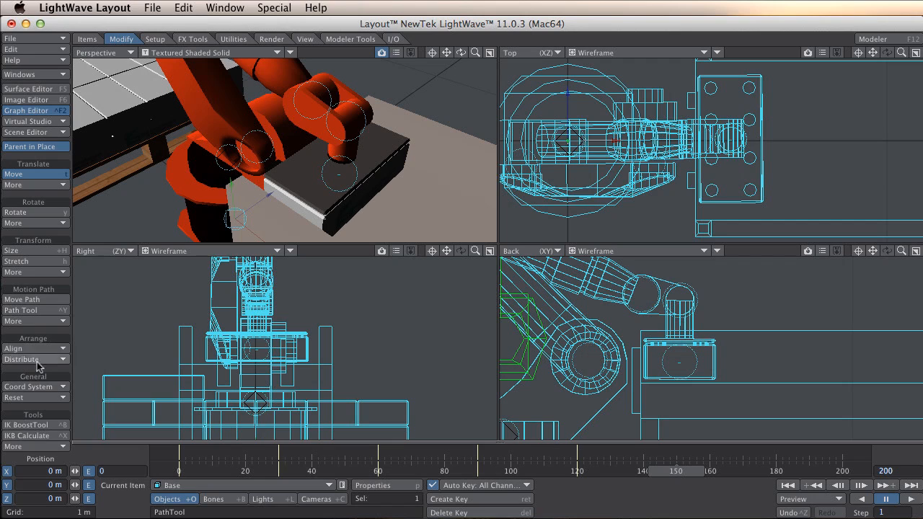
# Step: Re-enable the IK Boost Tool to pose the arm over the pallet around frame 180
pyautogui.click(26, 424)
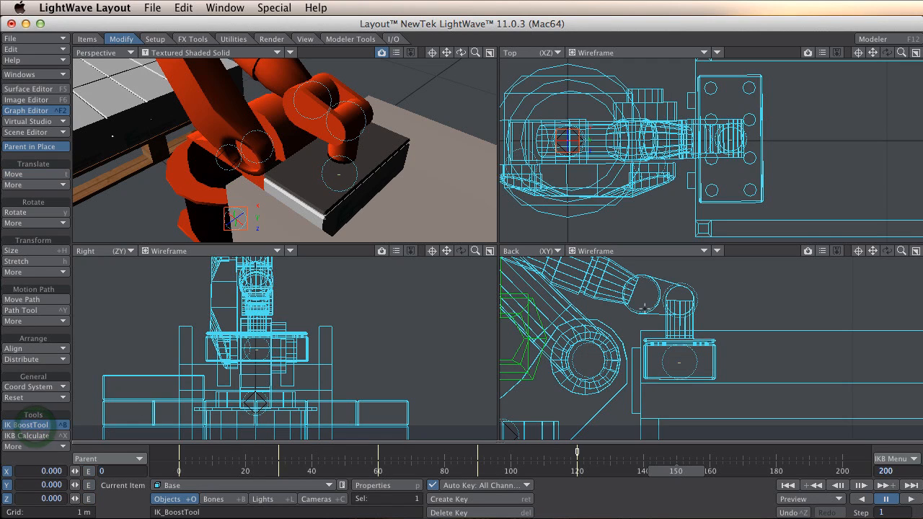
pyautogui.click(26, 424)
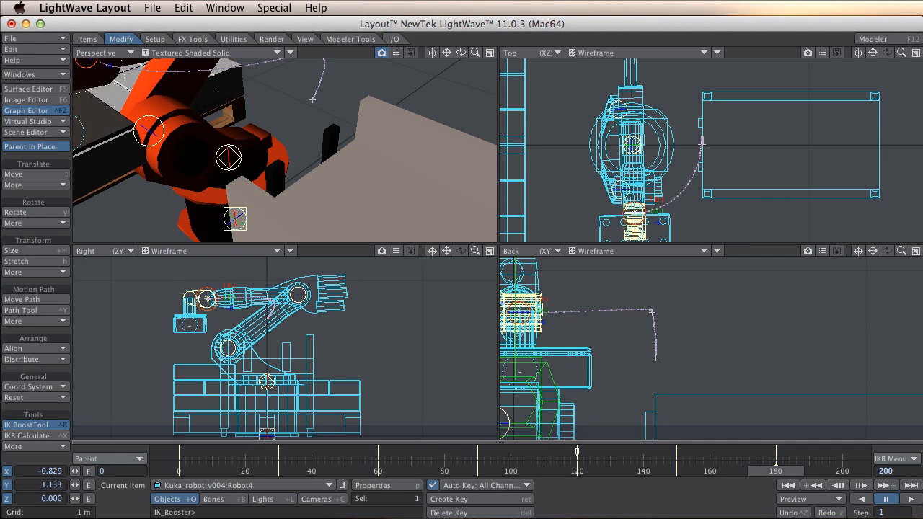
pyautogui.moveTo(750, 365)
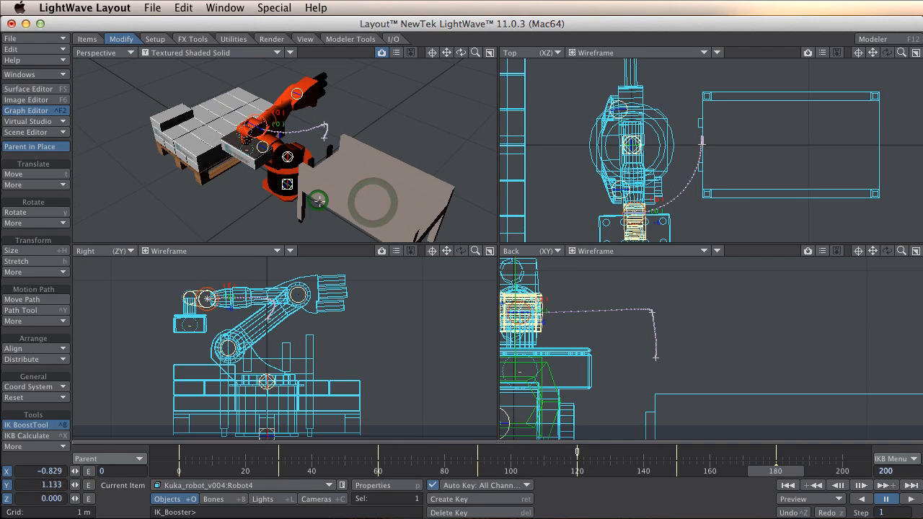
# Step: Extend the end frame to 250 and move to the final frames for the pallet pose
pyautogui.click(787, 485)
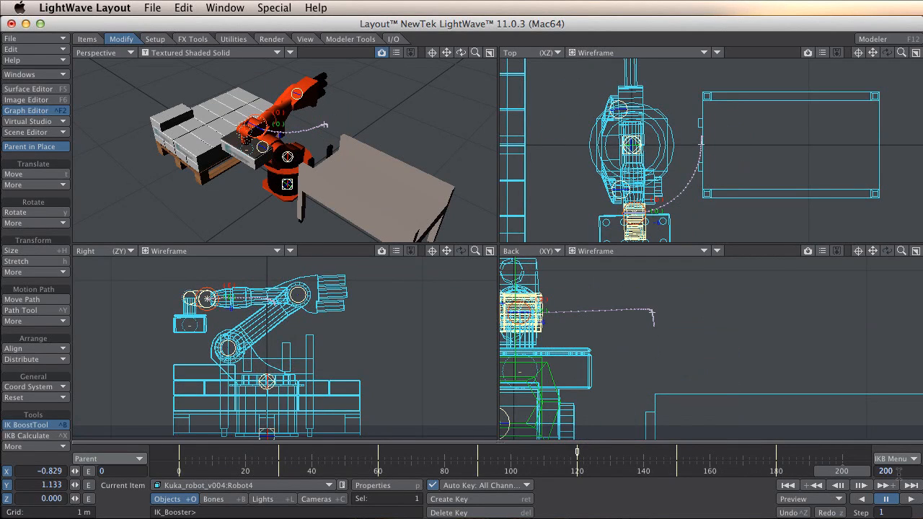
pyautogui.click(886, 471)
pyautogui.write('250')
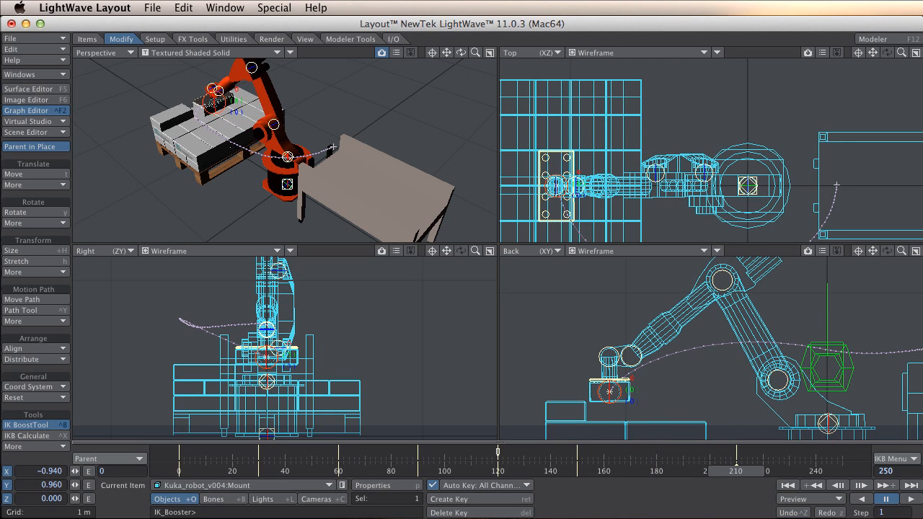
pyautogui.moveTo(652, 437)
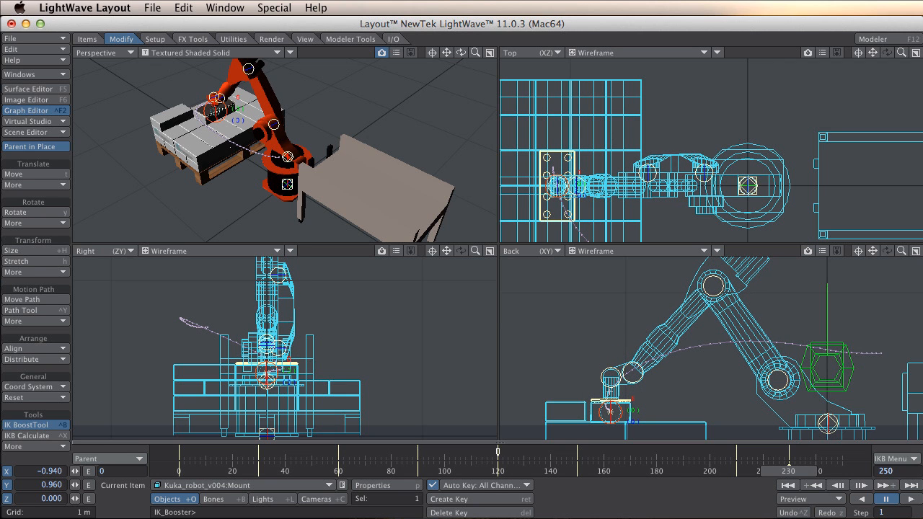
pyautogui.moveTo(590, 372)
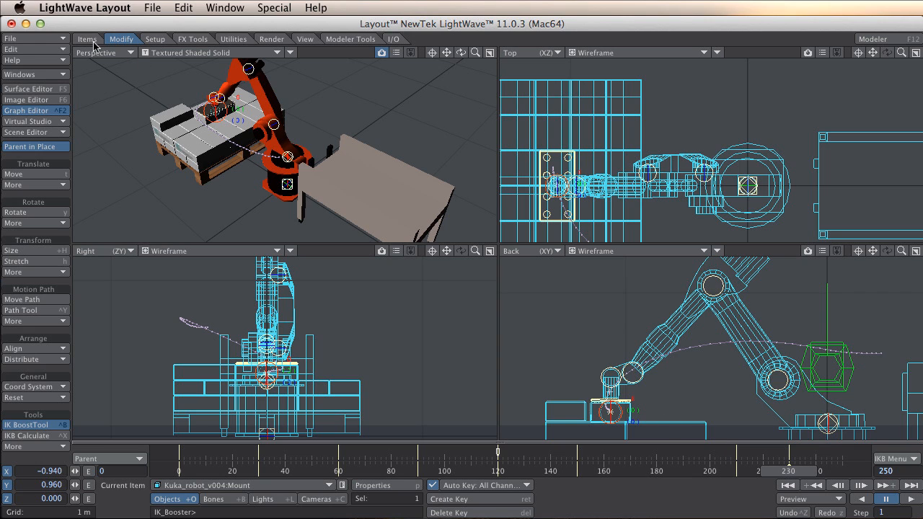
# Step: Toggle keeping items in place when reparenting from the item-modify commands
pyautogui.click(87, 39)
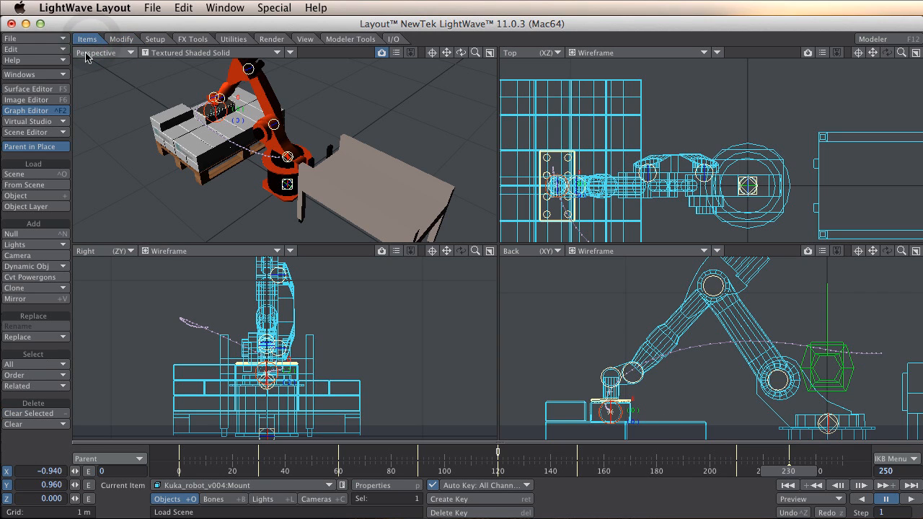
pyautogui.click(121, 37)
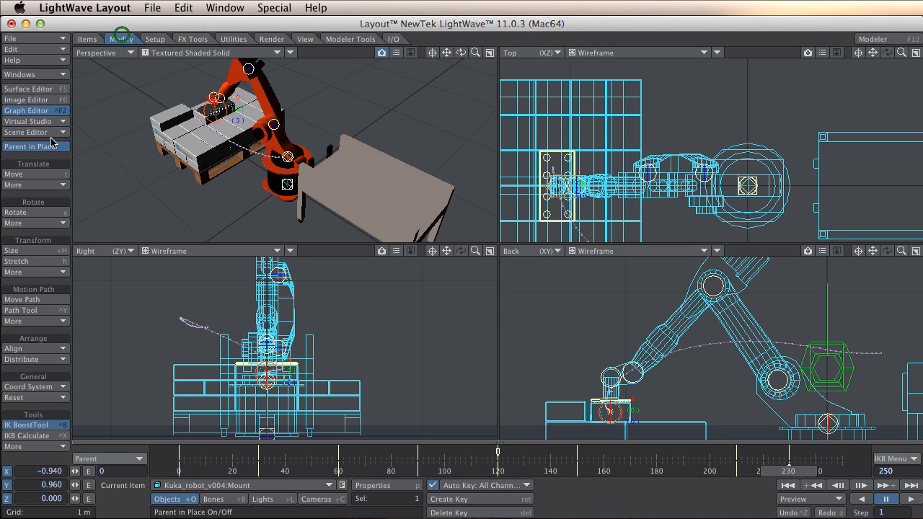
pyautogui.click(13, 174)
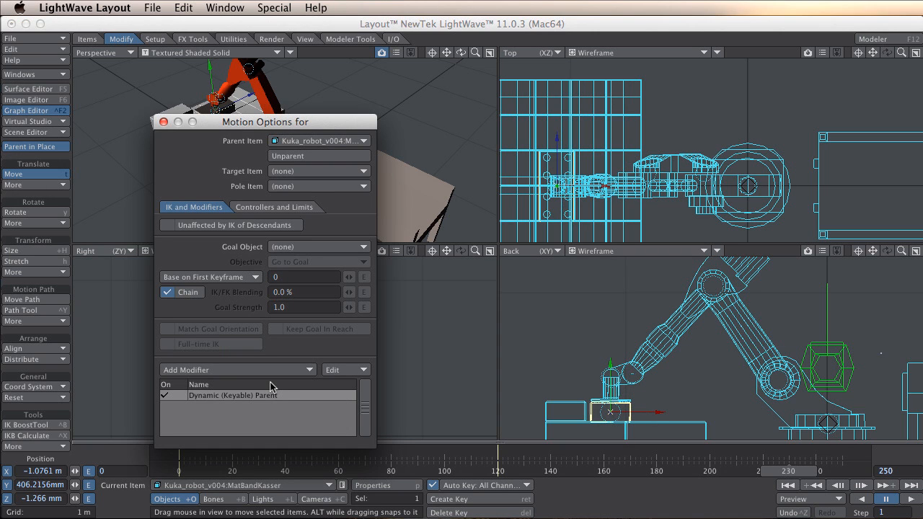
# Step: Review the box's Dynamic Parents keys, including the frame-230 release, and close the list
pyautogui.doubleClick(246, 395)
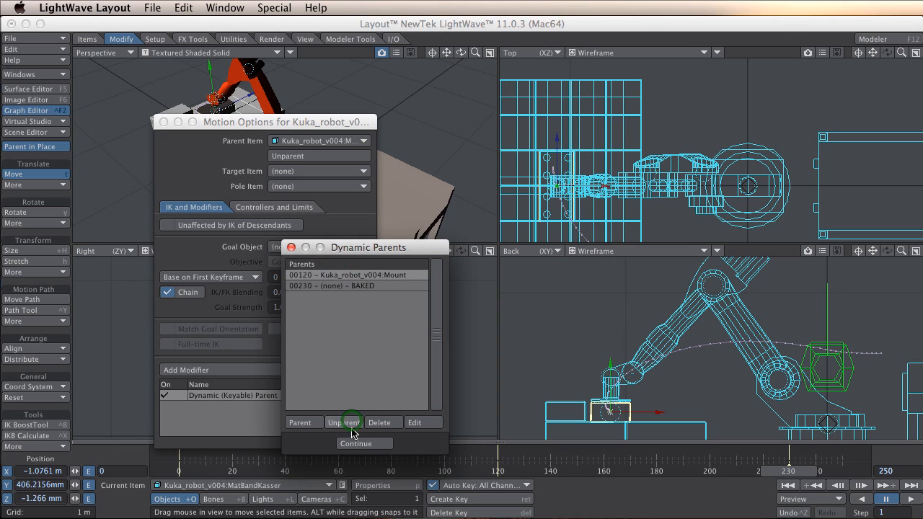
pyautogui.click(355, 443)
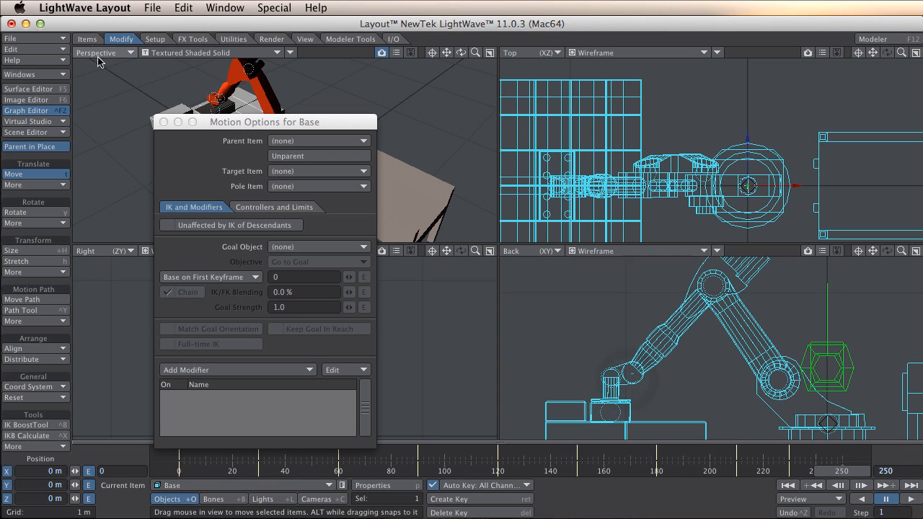
# Step: Select a robot arm part with IK Booster, then the robot's Mount item
pyautogui.click(26, 424)
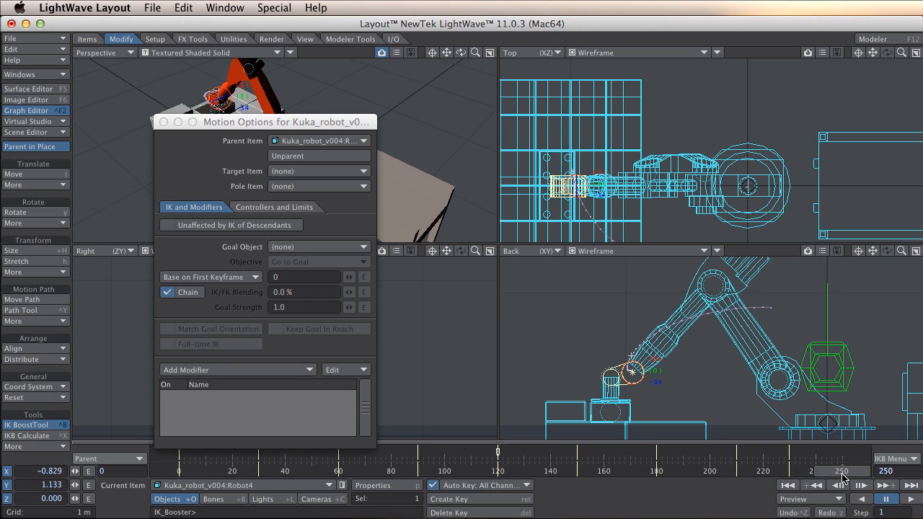
pyautogui.moveTo(677, 397)
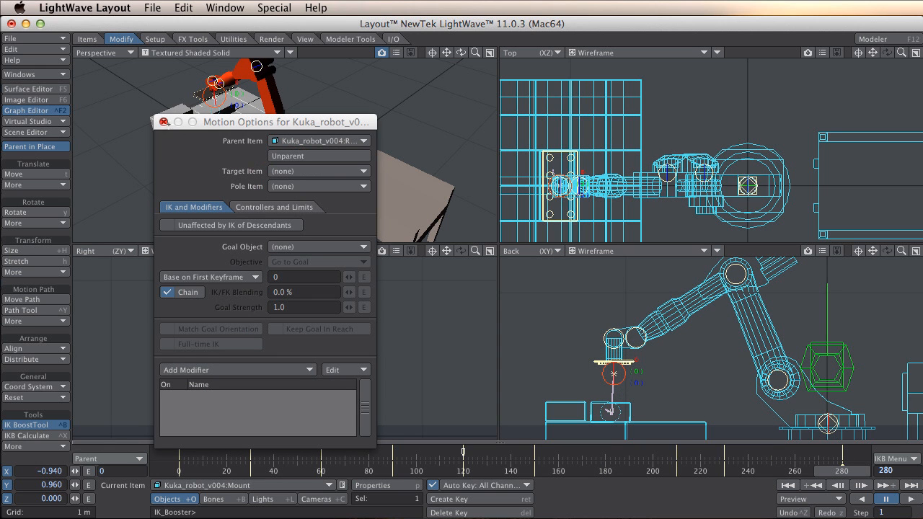
pyautogui.click(165, 121)
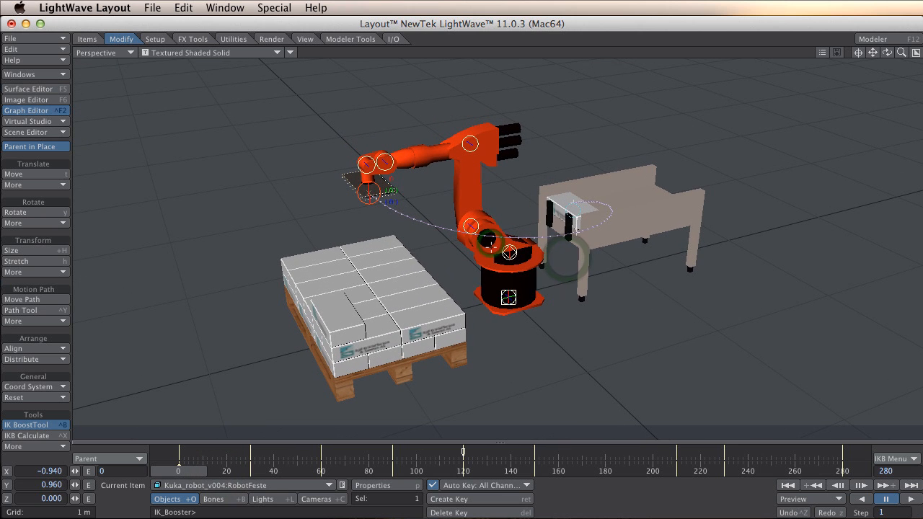
# Step: Play the pick-and-place animation through, rewind to the start and play it again
pyautogui.click(908, 499)
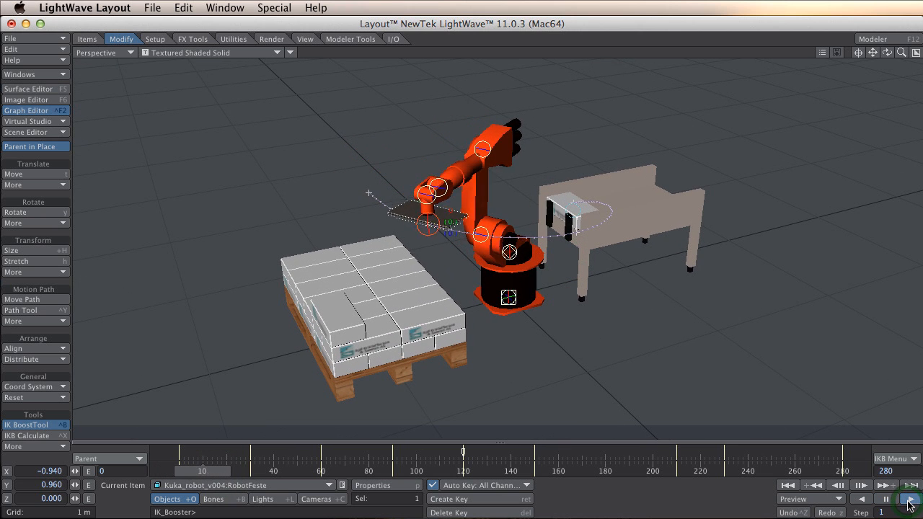
pyautogui.click(907, 499)
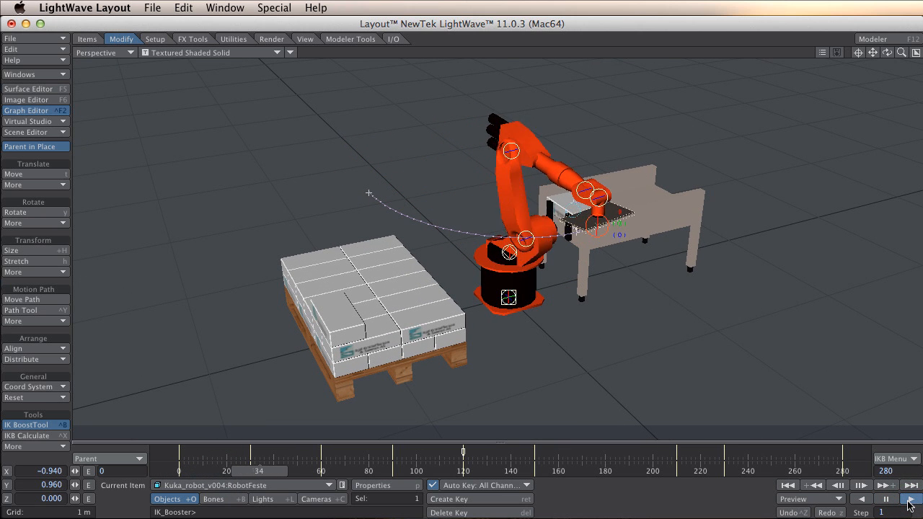
pyautogui.click(912, 499)
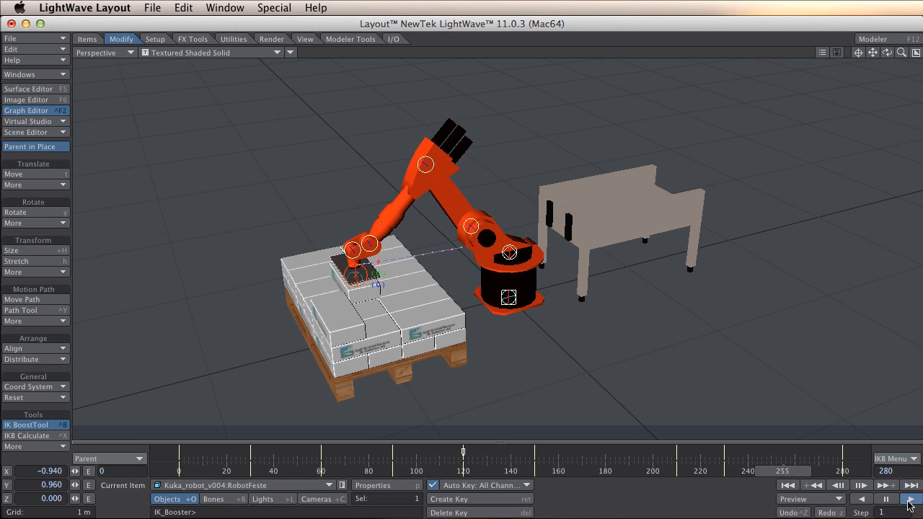
pyautogui.click(908, 512)
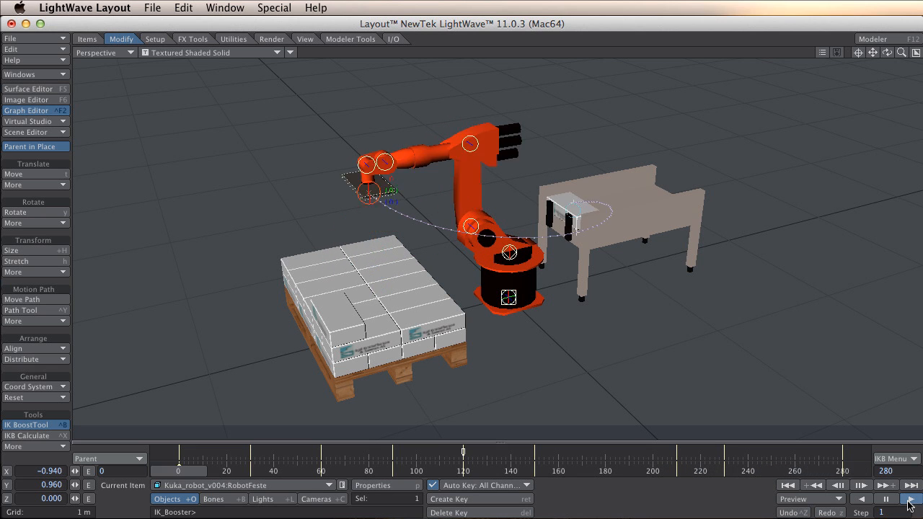
pyautogui.click(887, 499)
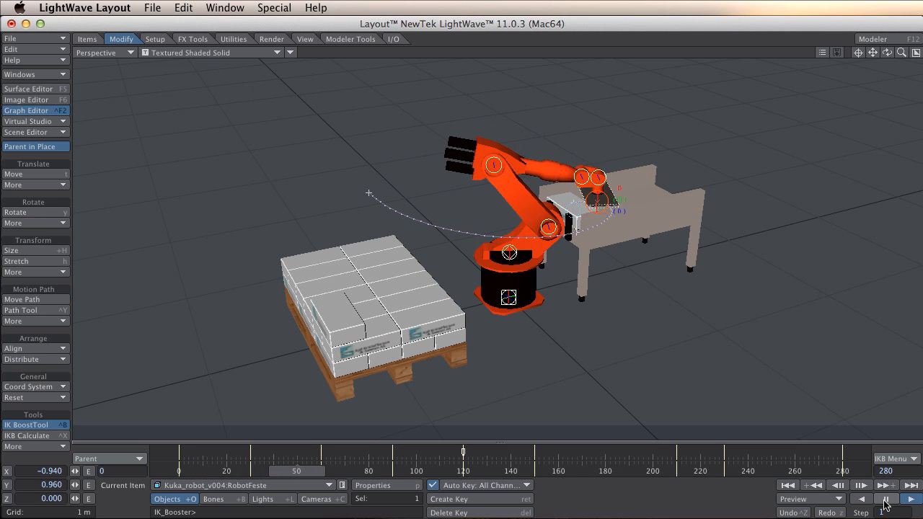
pyautogui.click(887, 500)
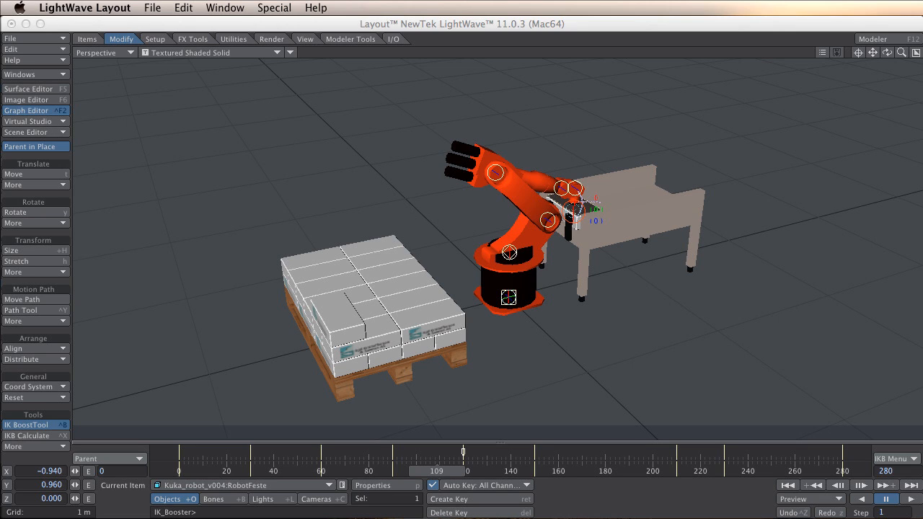
# Step: Bring up the Graph Editor listing the Kuka robot's motion channels
pyautogui.click(26, 109)
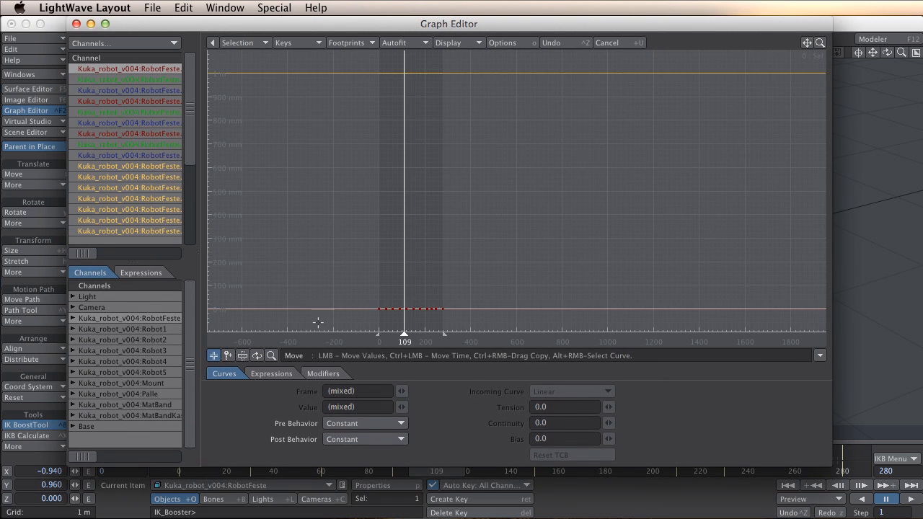
# Step: Load the robot's channels, box-select all keys and set their Incoming Curve to Linear
pyautogui.click(129, 166)
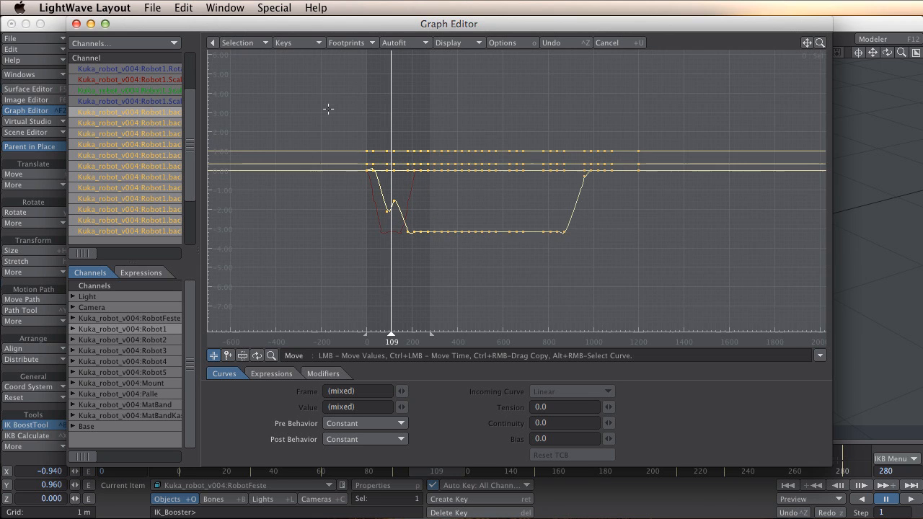
pyautogui.moveTo(338, 113); pyautogui.dragTo(712, 281)
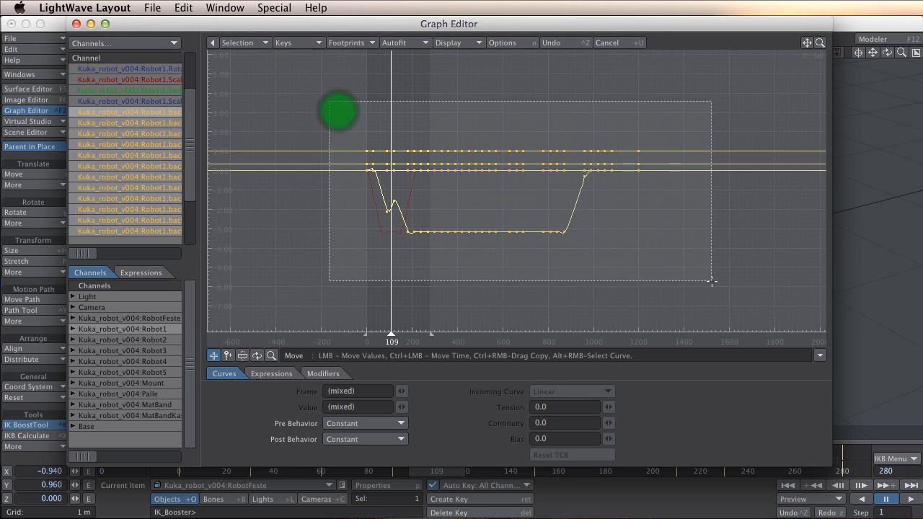
pyautogui.click(569, 393)
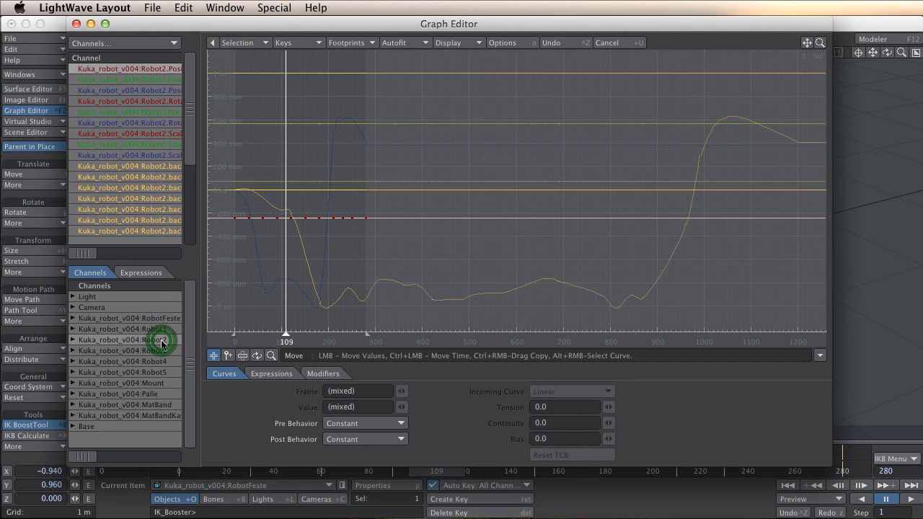
pyautogui.click(127, 166)
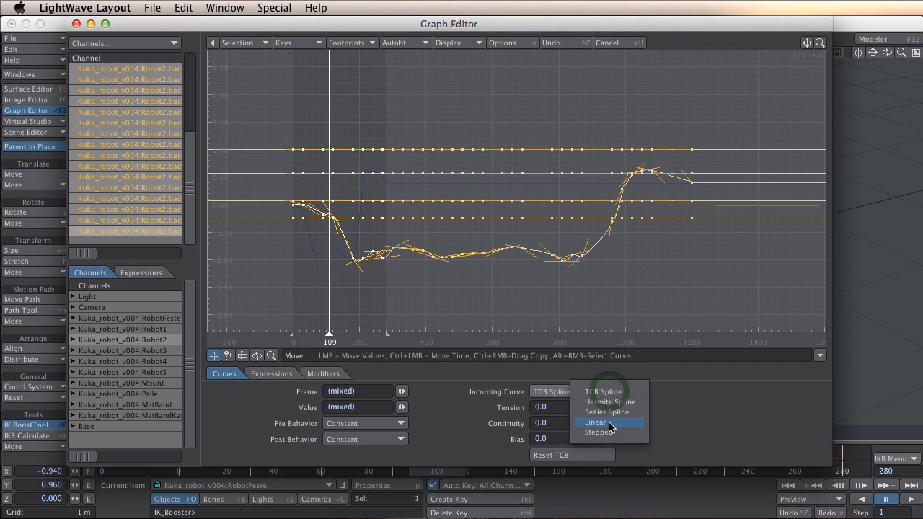
pyautogui.click(597, 422)
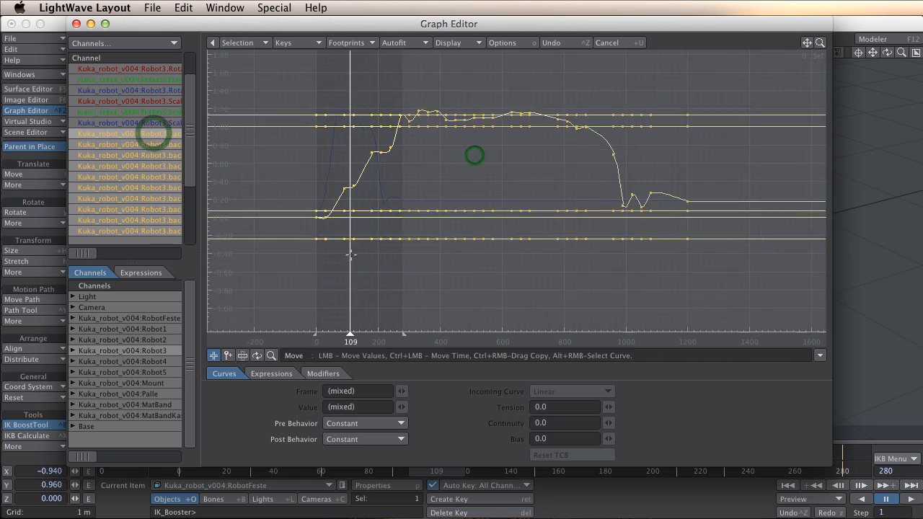
# Step: Make the remaining joints' keys linear as well and close the Graph Editor
pyautogui.click(570, 391)
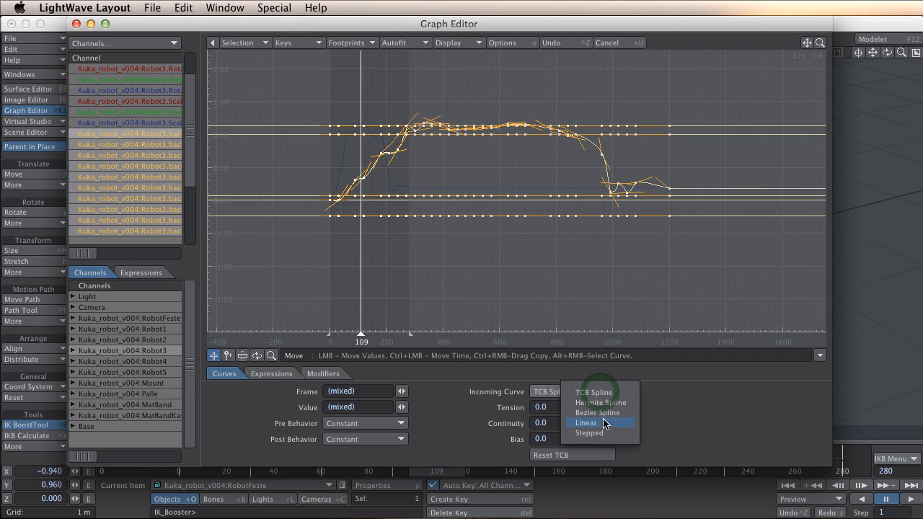
pyautogui.click(586, 423)
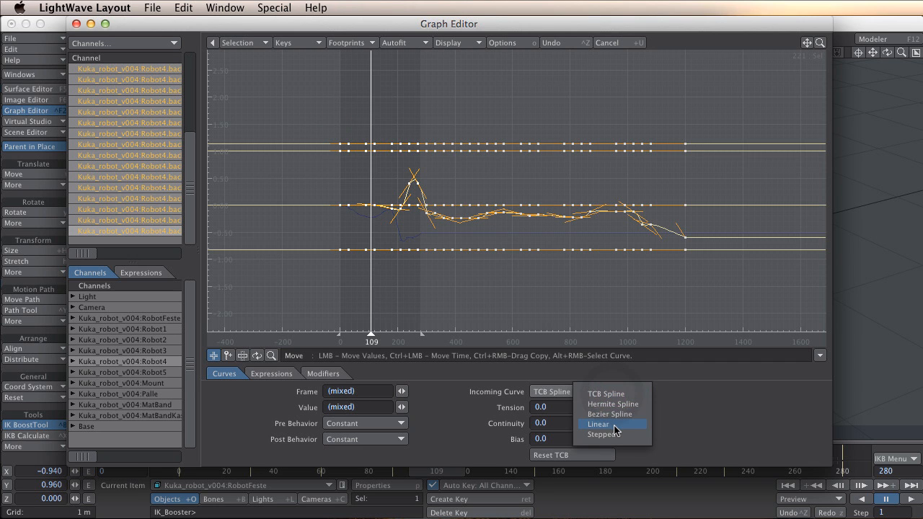
pyautogui.click(597, 424)
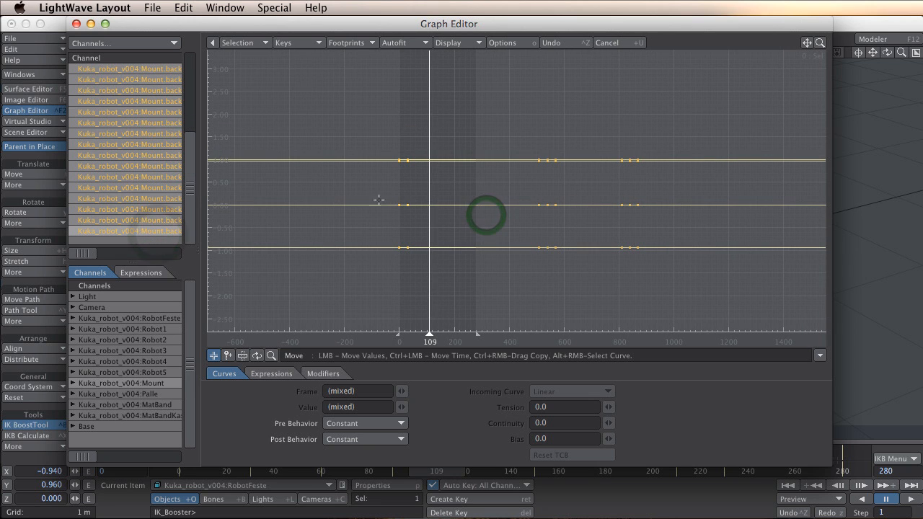
pyautogui.click(144, 394)
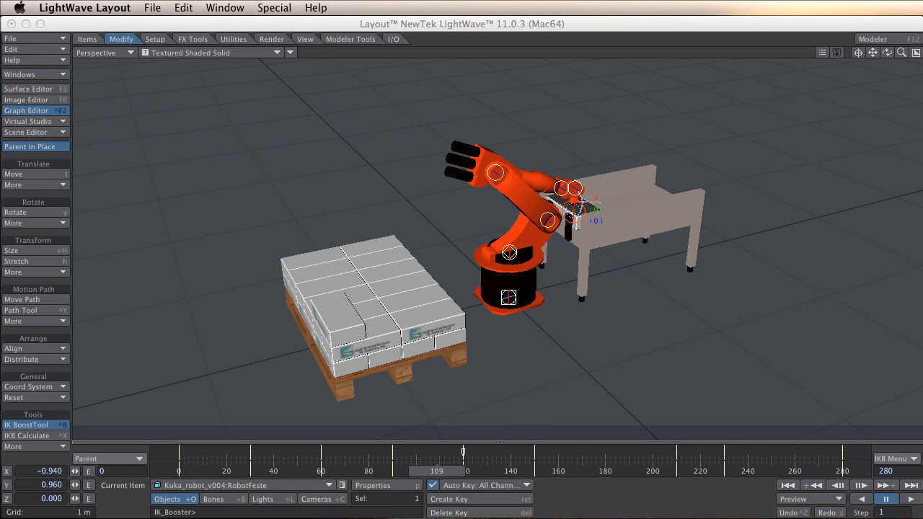
pyautogui.moveTo(463, 471); pyautogui.dragTo(447, 470)
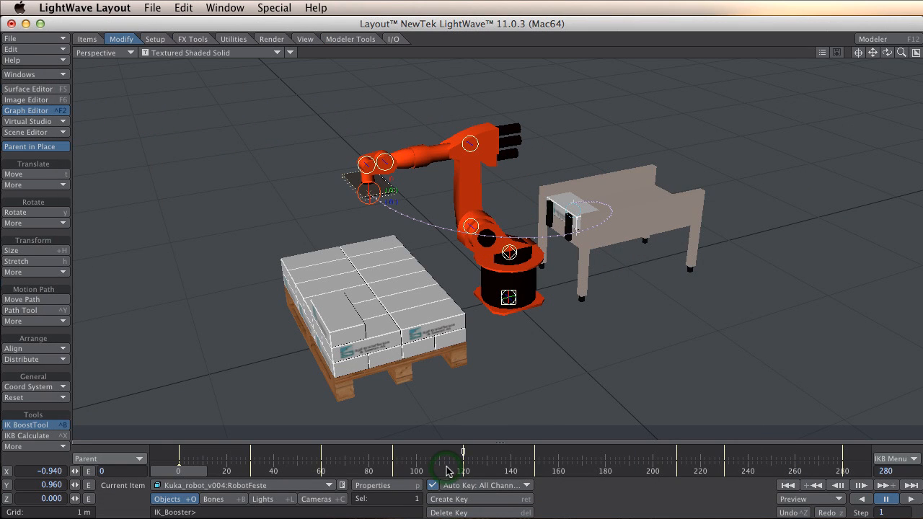
pyautogui.click(909, 499)
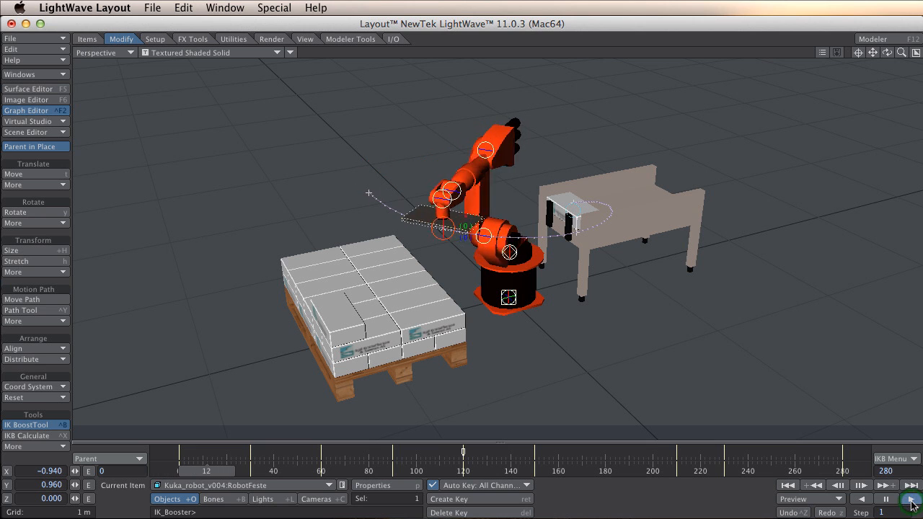
pyautogui.click(905, 499)
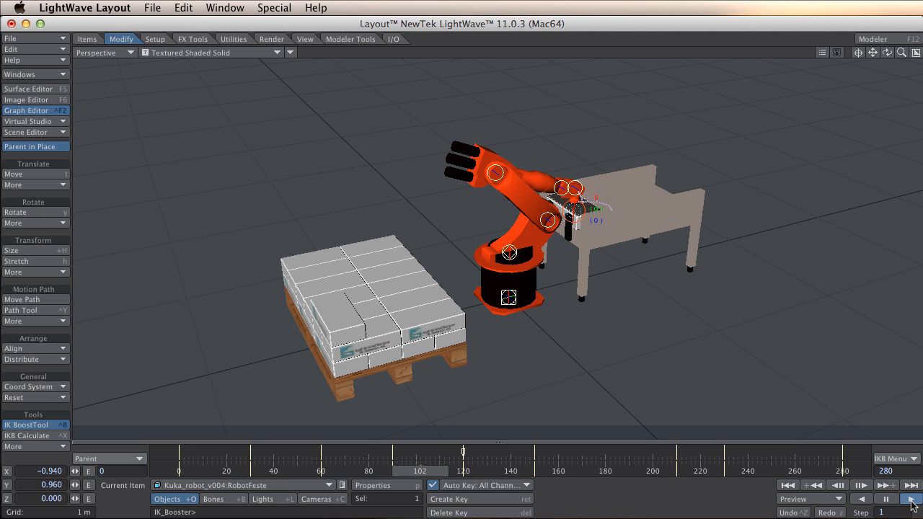
pyautogui.click(912, 499)
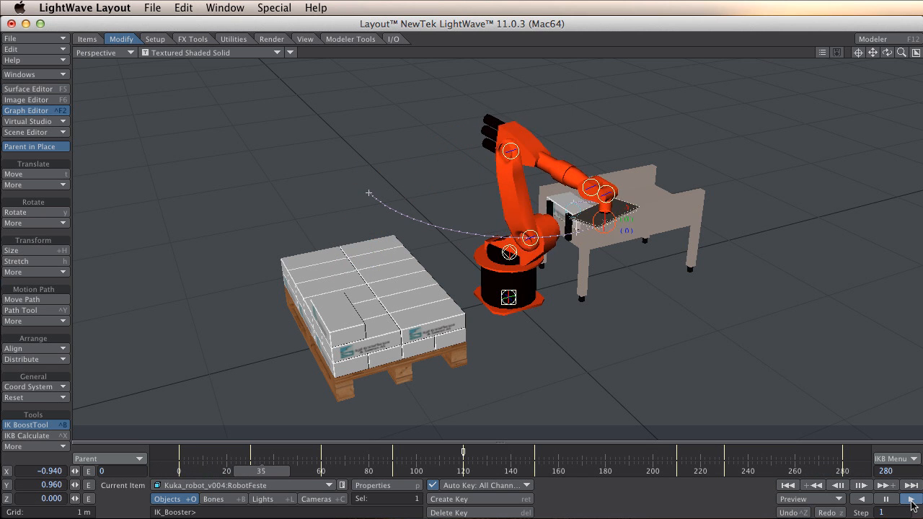
pyautogui.click(906, 499)
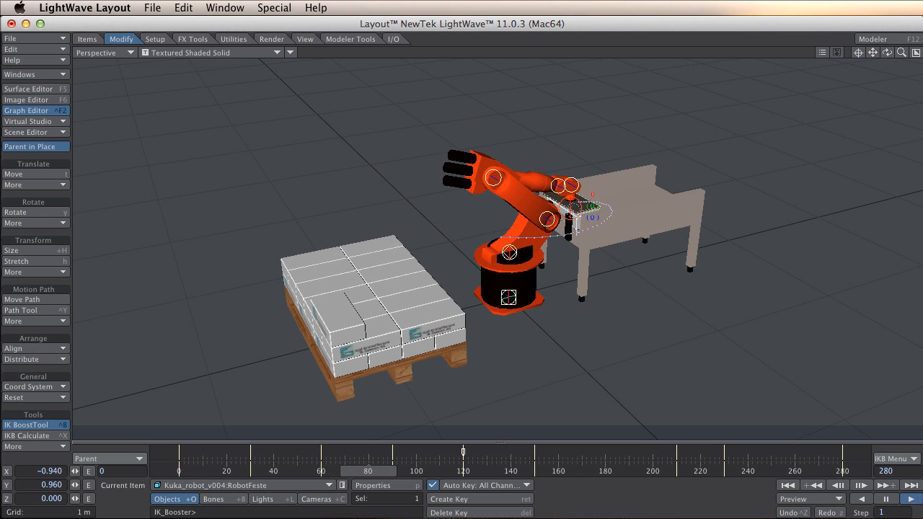